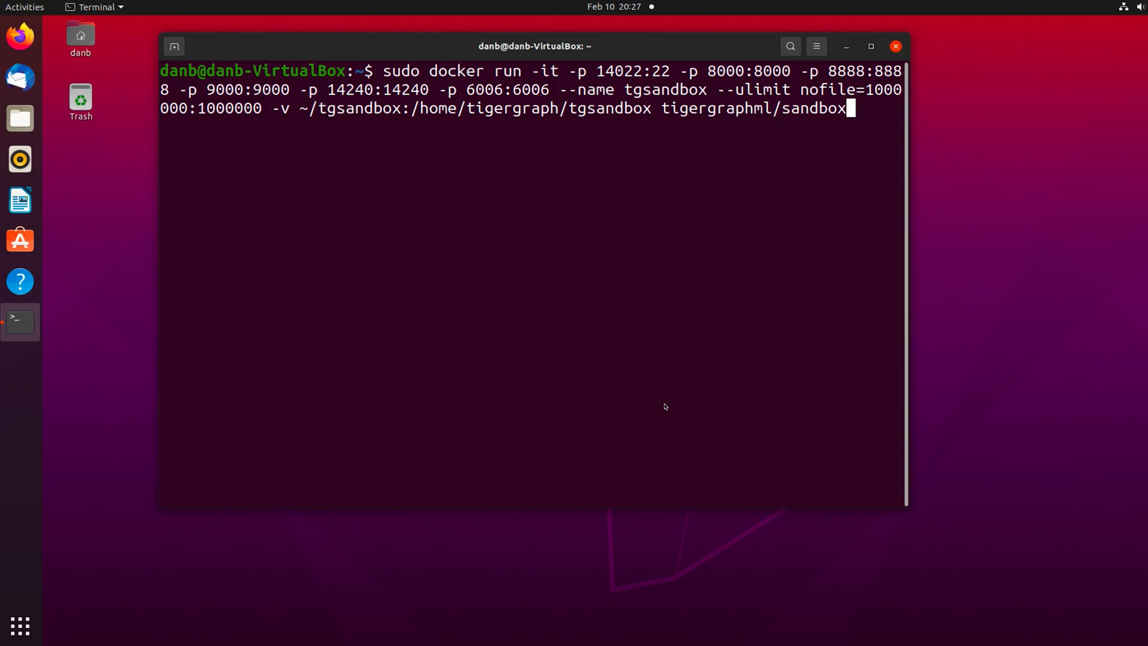
mouse_move(389, 81)
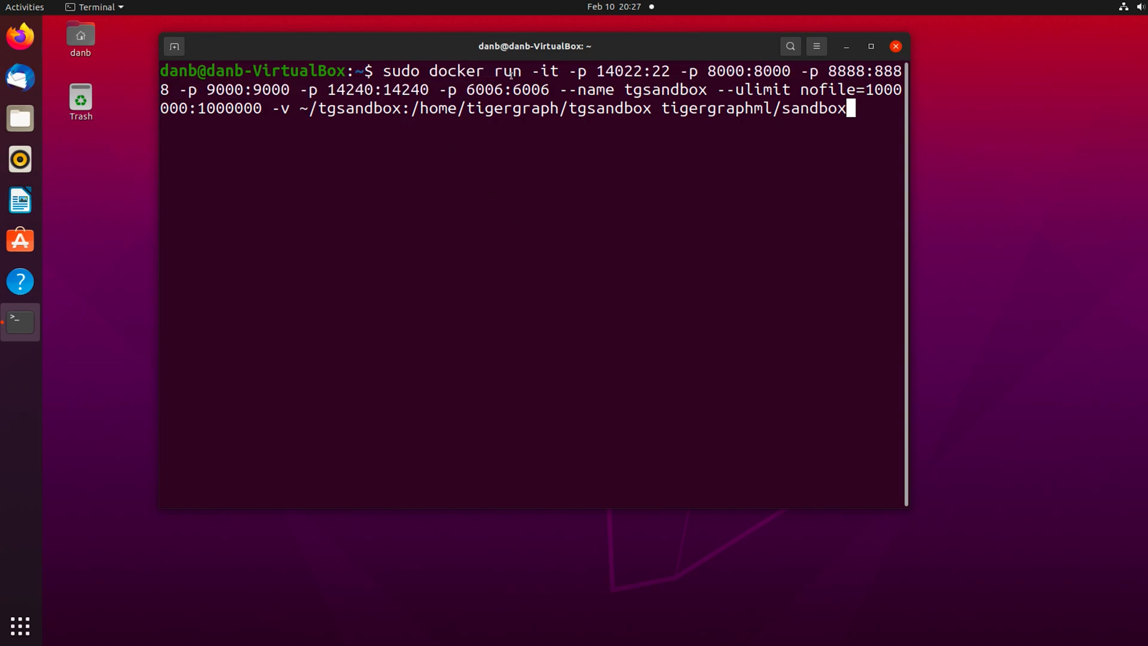
Submit the sudo docker run command starting the tgsandbox container with its port mappings.
double_click(544, 71)
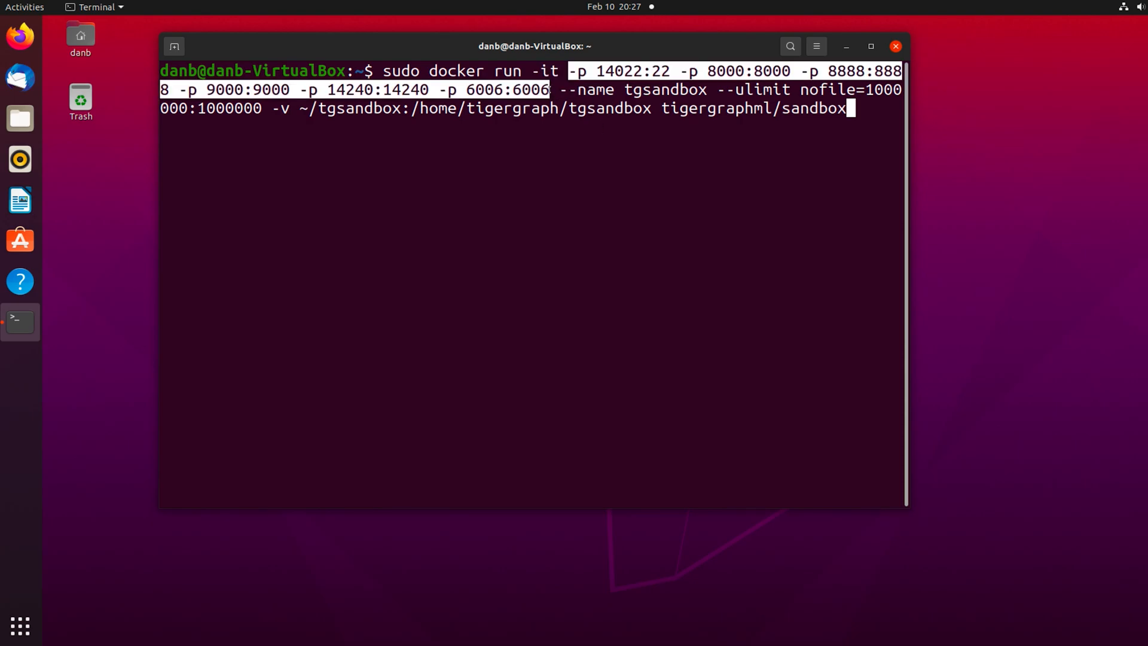
mouse_move(556, 132)
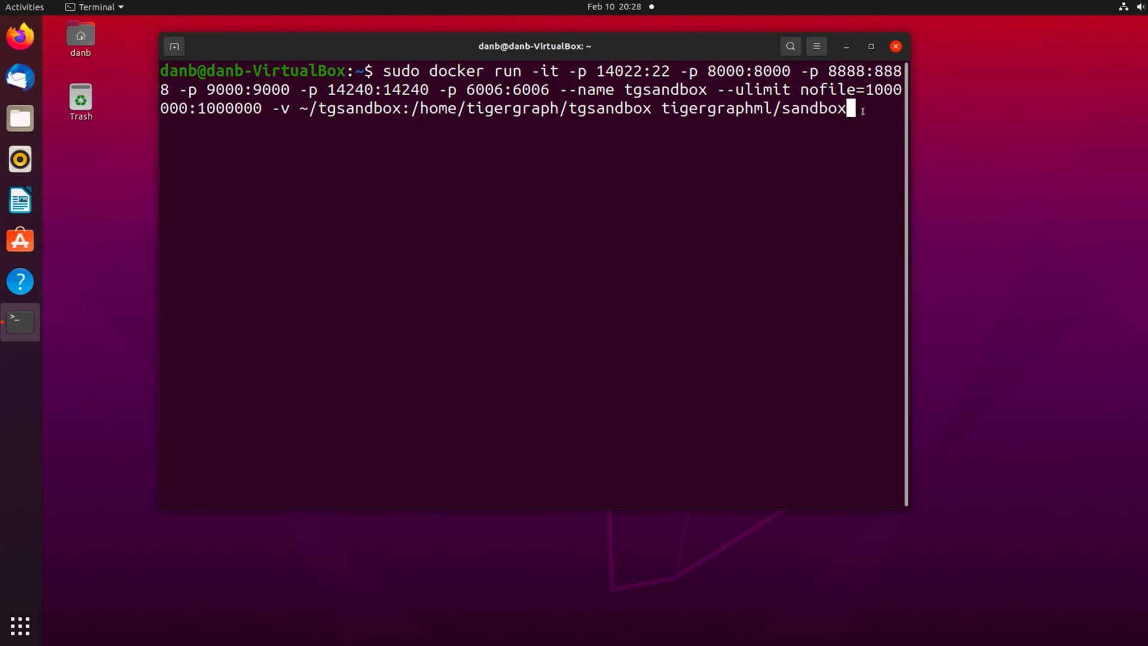
key(Return)
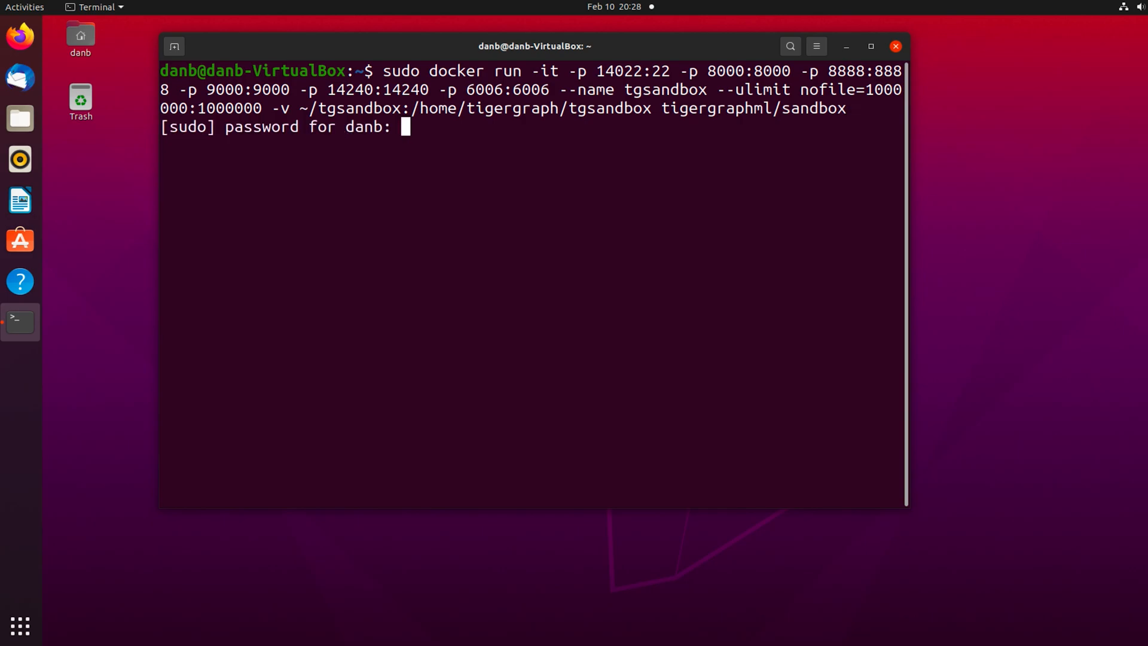
Enter the sudo password so tgsandbox runs and Jupyter prints its access URLs.
key(Return)
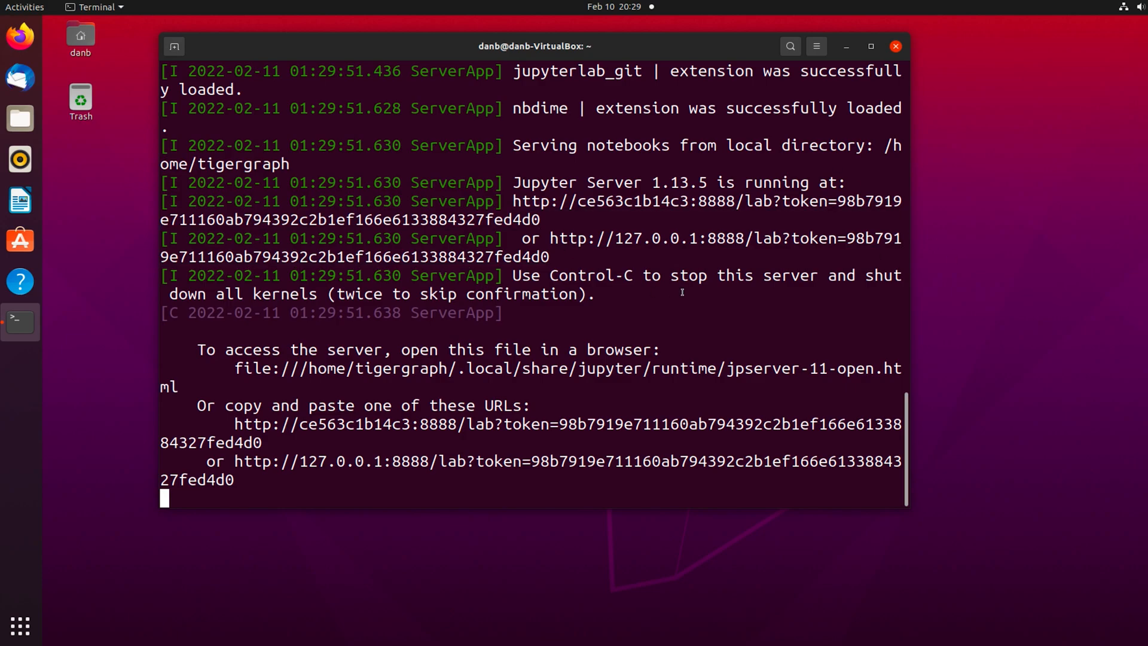
mouse_move(389, 463)
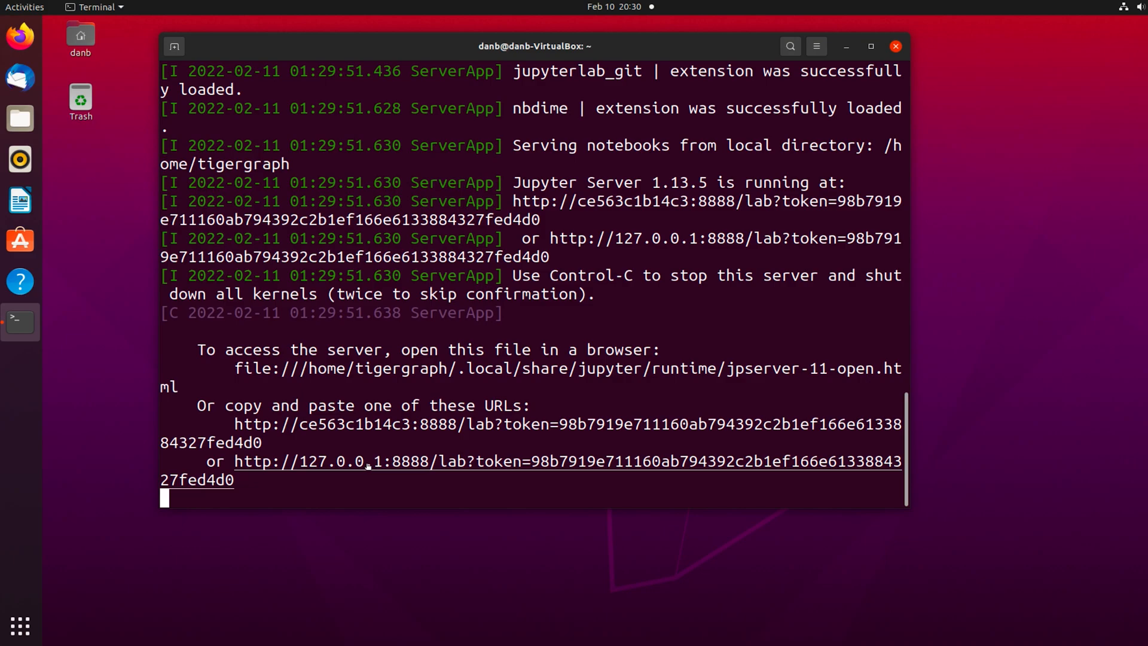
mouse_move(456, 473)
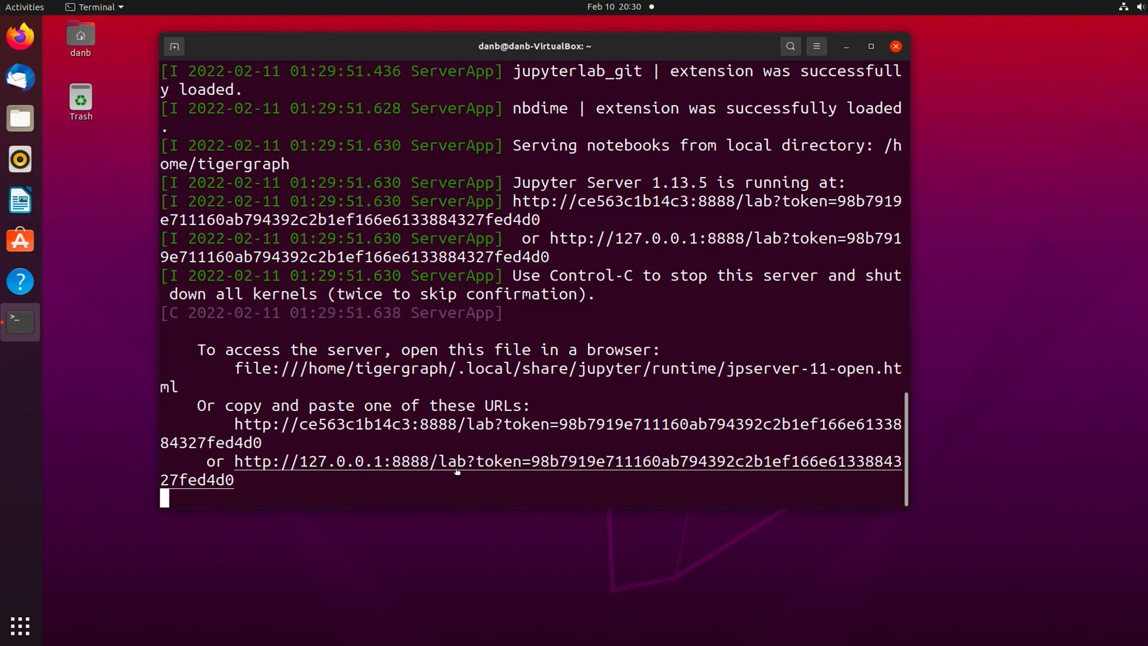
Load the 127.0.0.1:8888 JupyterLab workbench address in Firefox.
right_click(454, 470)
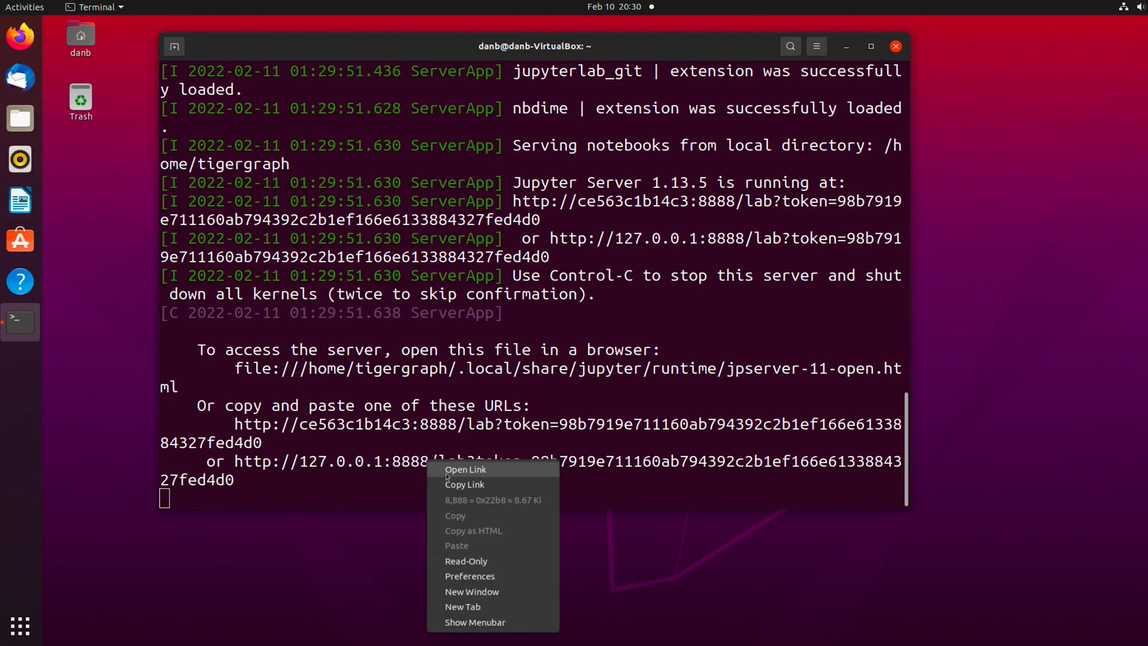
click(465, 469)
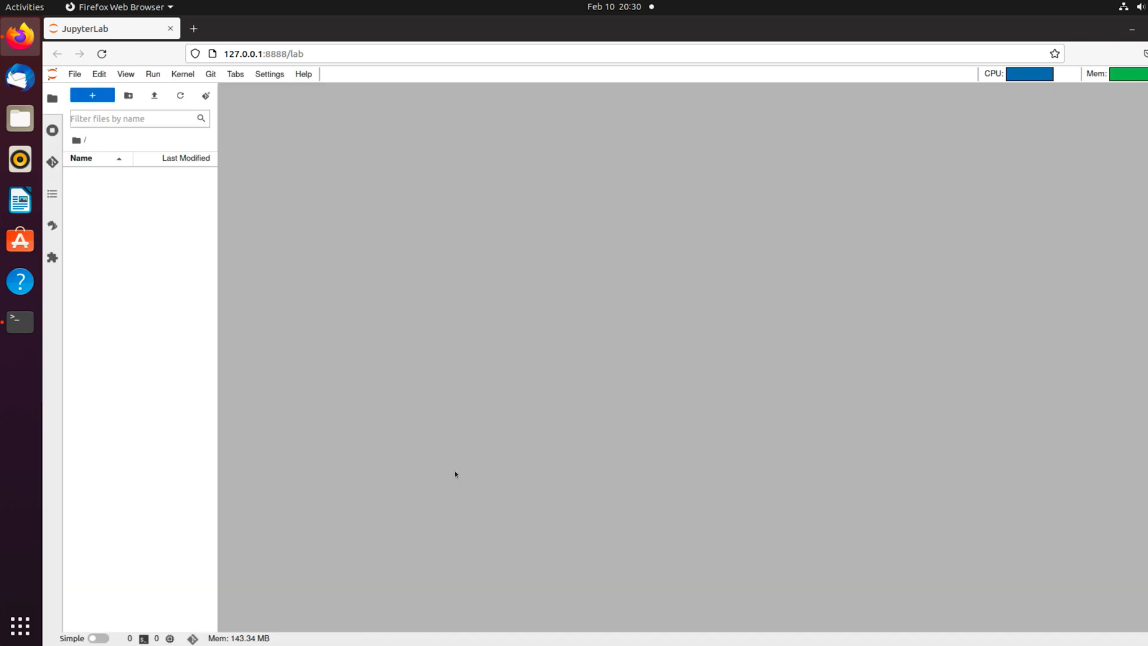
click(91, 95)
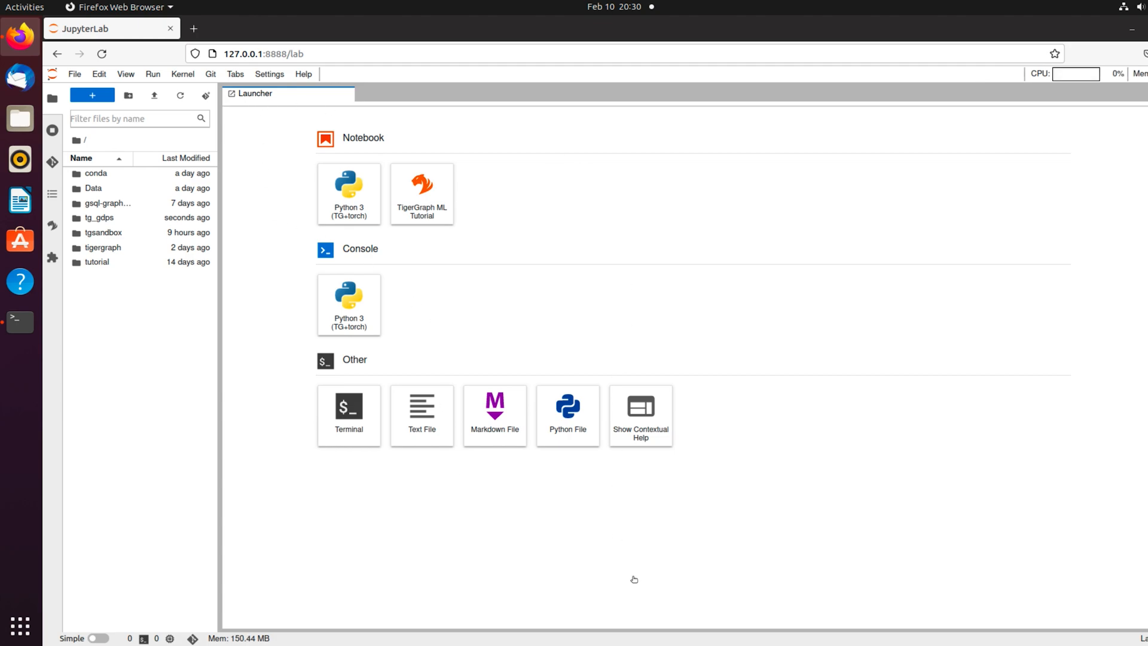
mouse_move(398, 221)
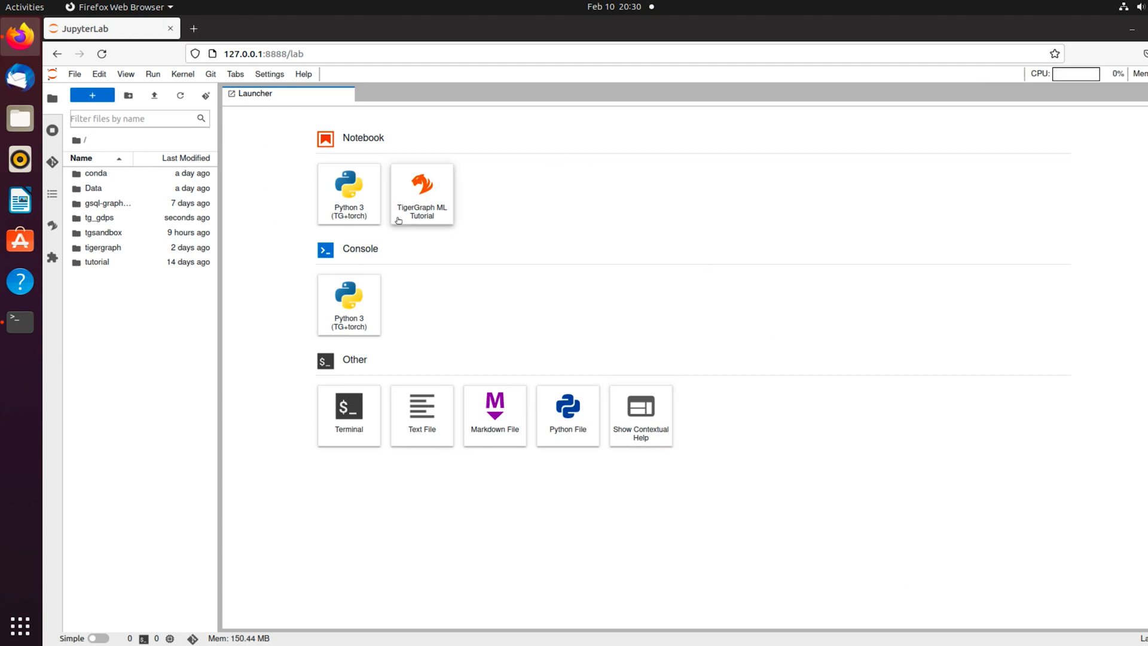
mouse_move(449, 218)
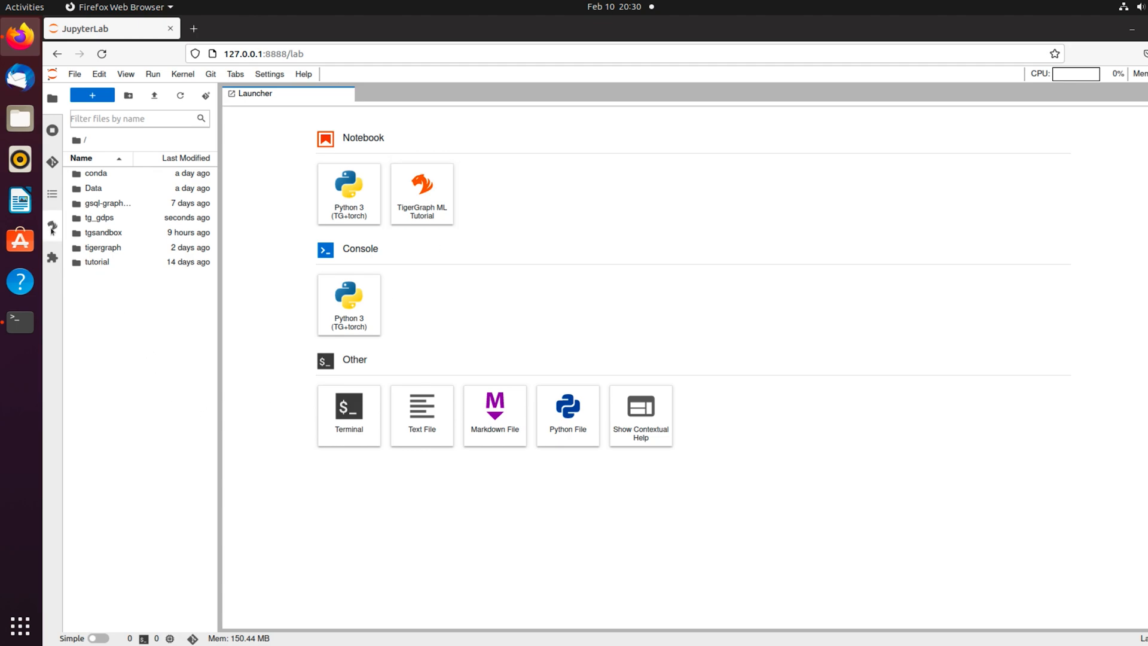
Show the empty TigerGraph Database Server panel from the left sidebar.
click(52, 228)
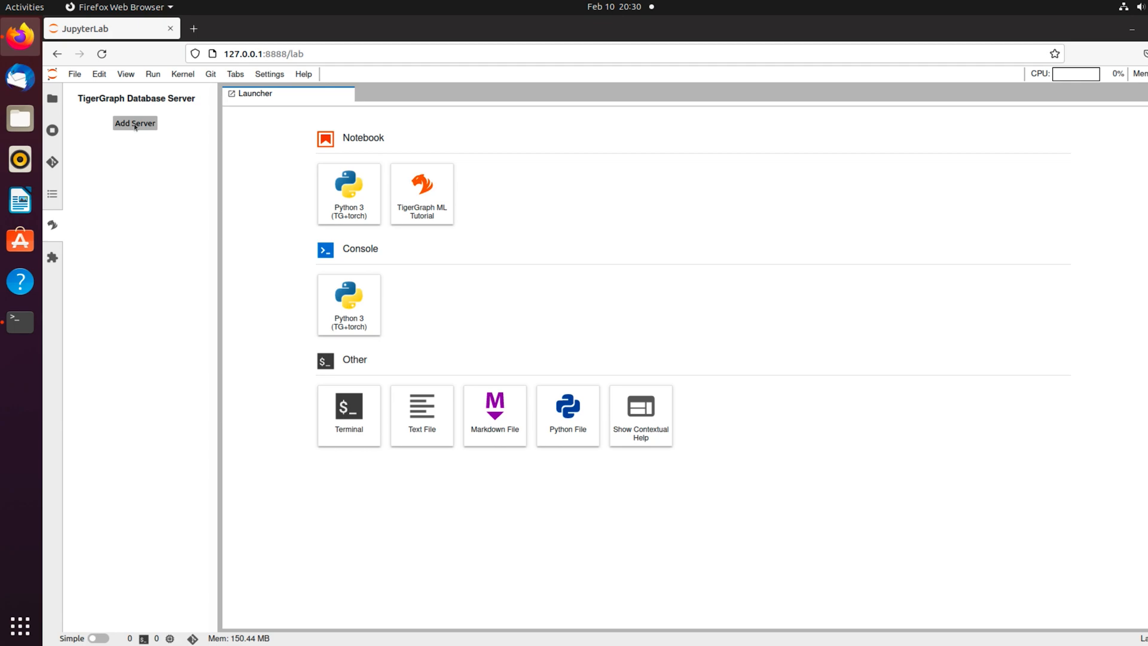
mouse_move(460, 212)
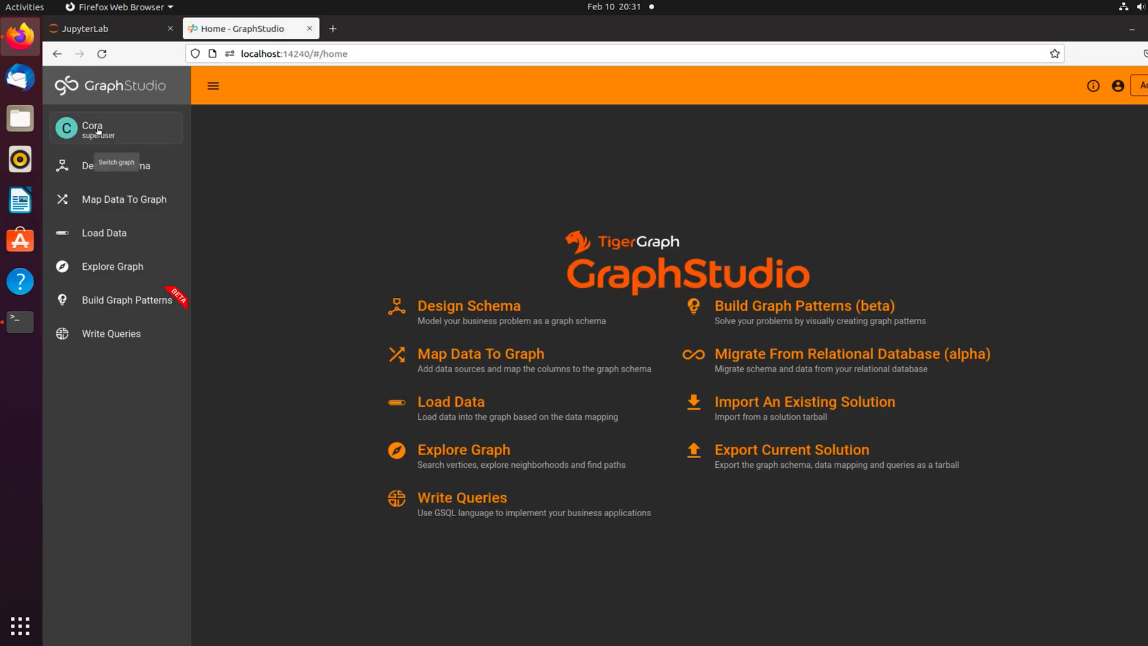
mouse_move(139, 179)
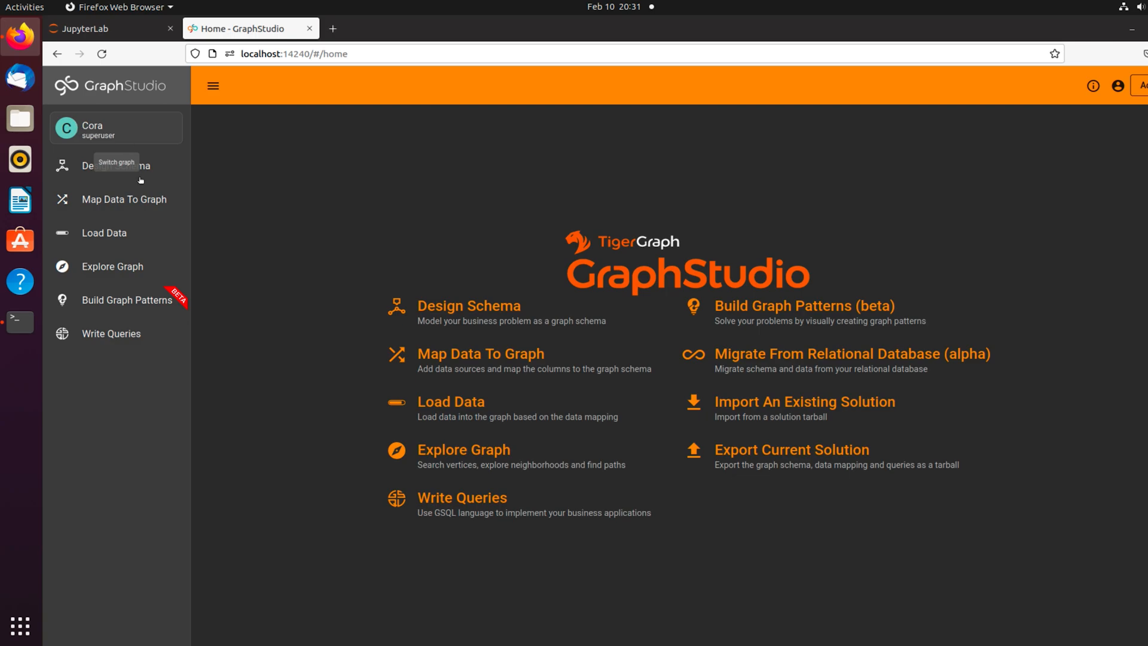
Load the Cora graph's Design Schema in GraphStudio, then return to the JupyterLab tab.
click(115, 165)
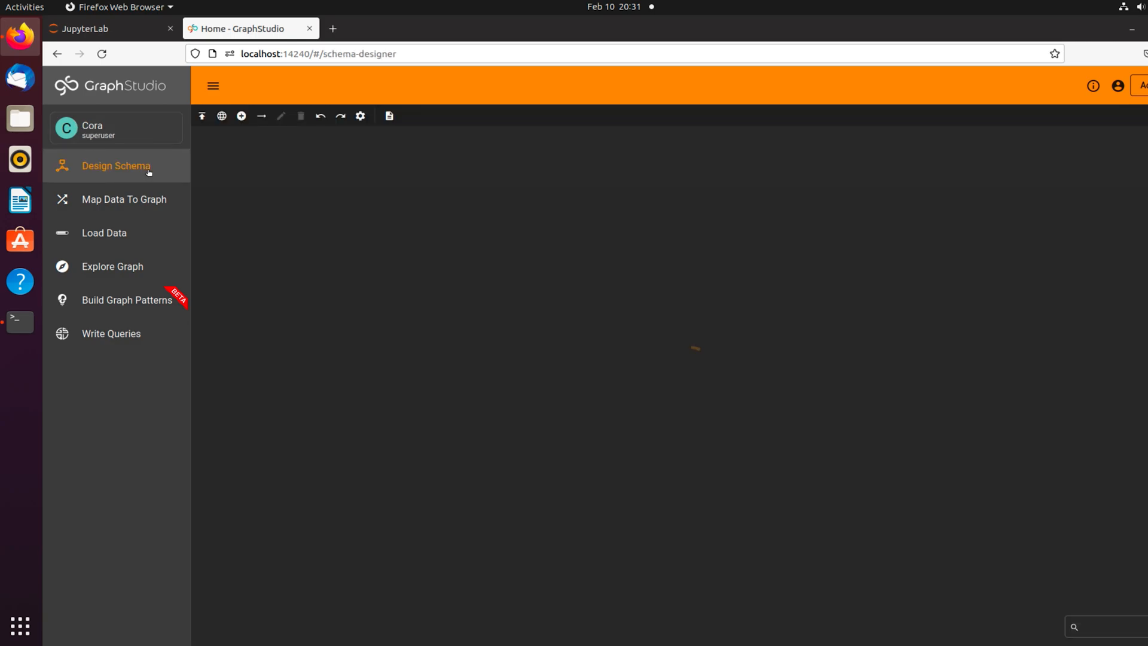
click(115, 166)
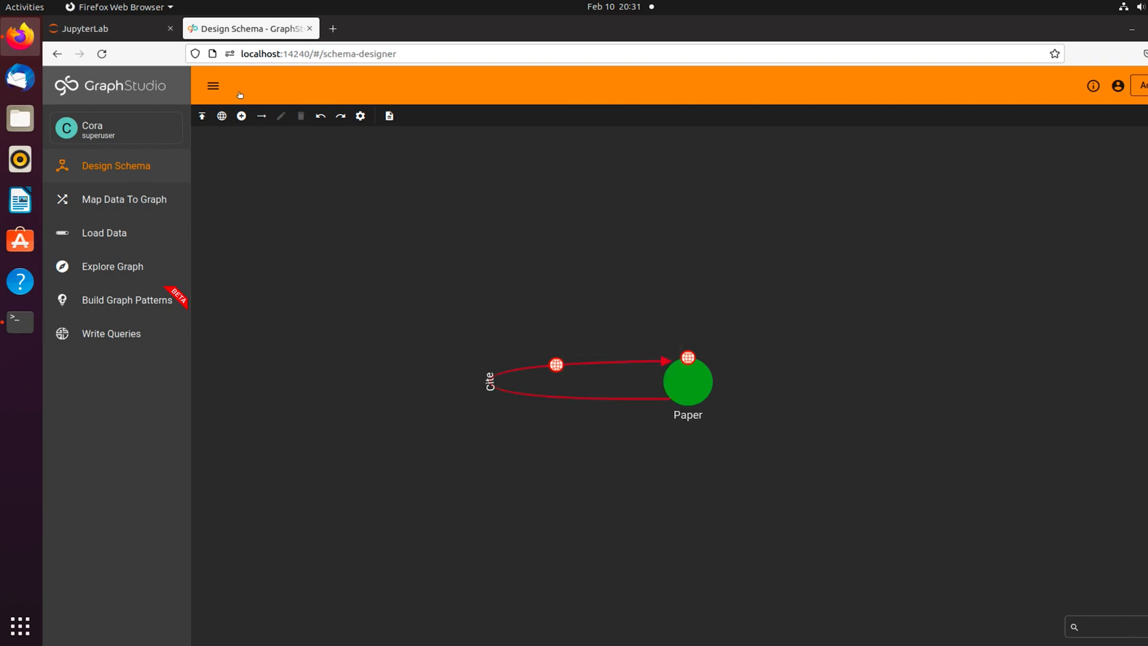
click(88, 28)
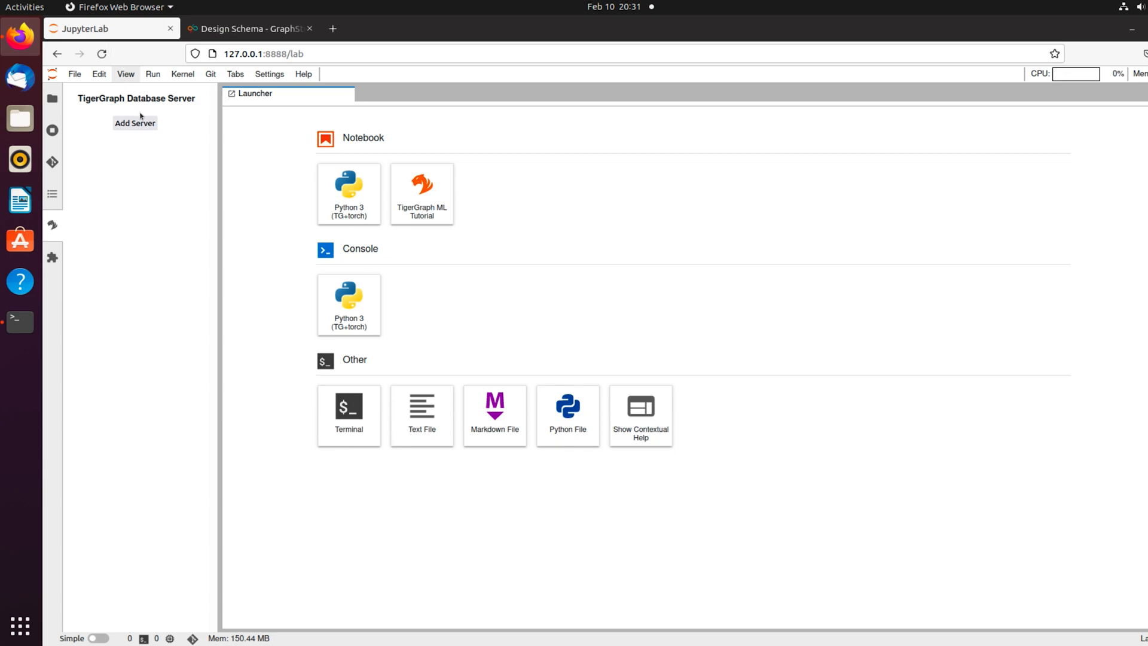
mouse_move(134, 123)
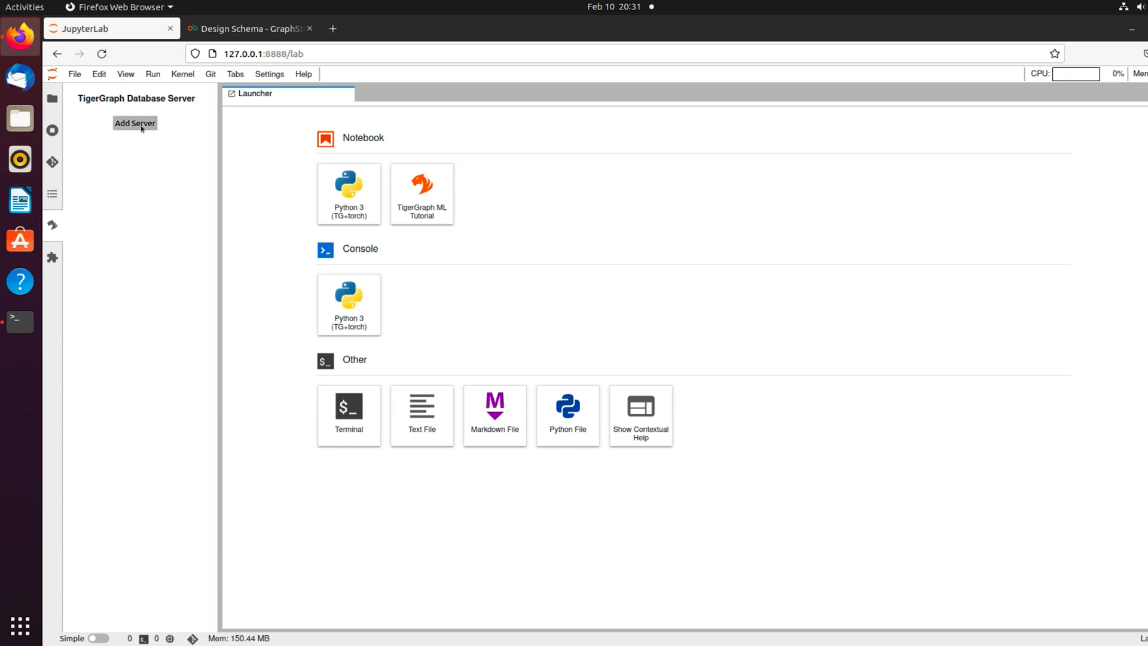
click(135, 124)
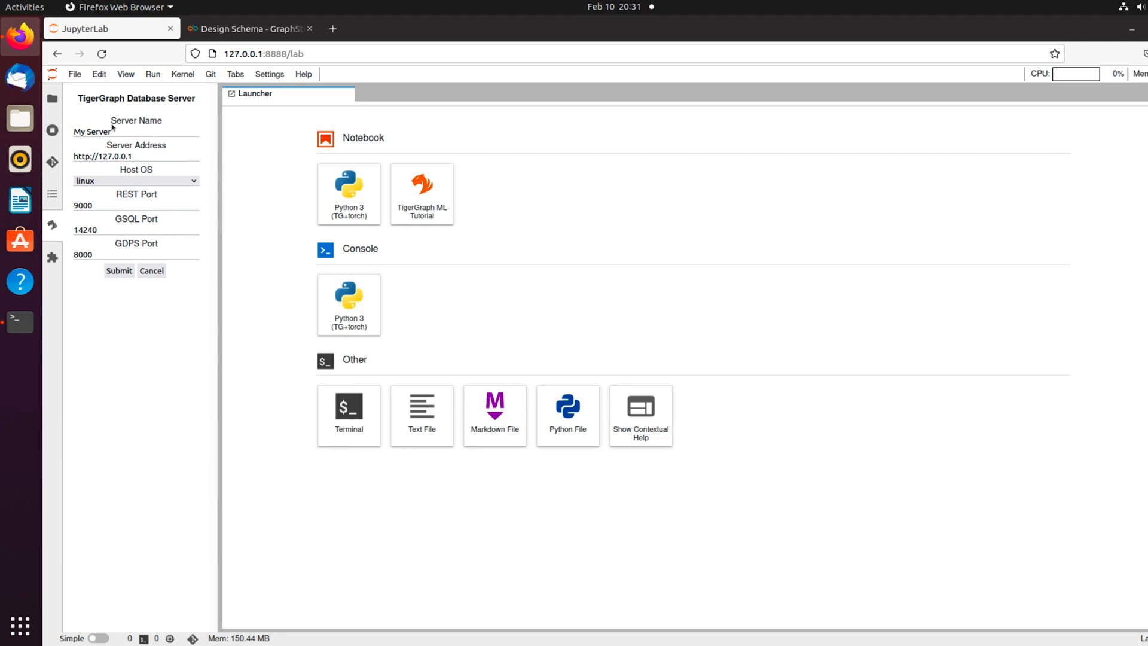
double_click(92, 131)
text(Cora)
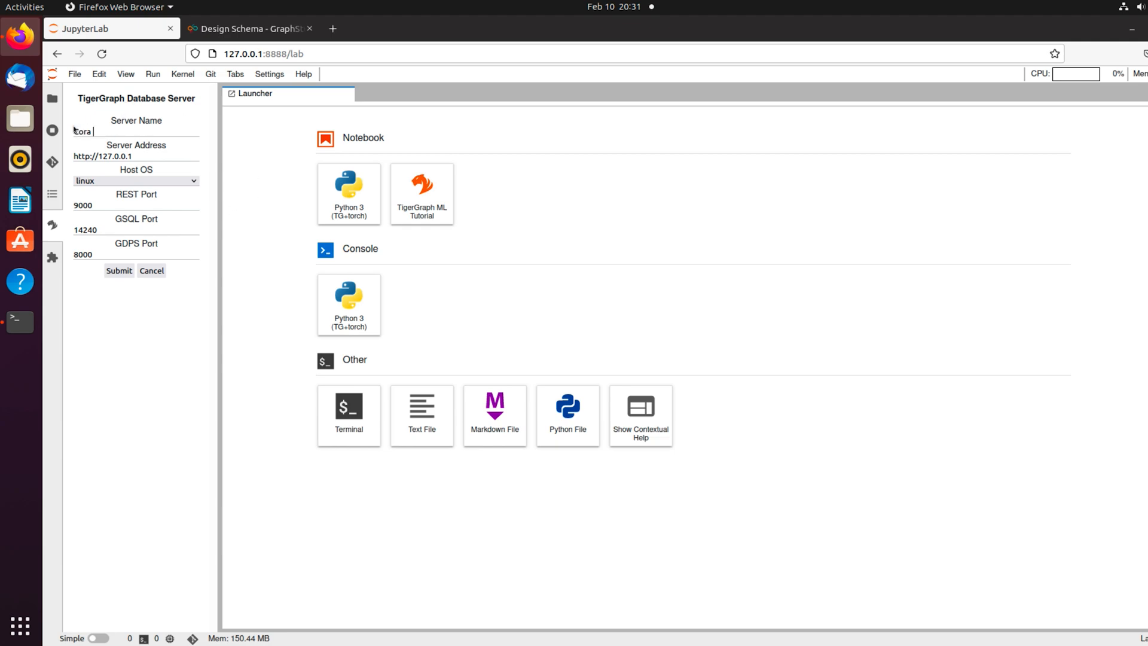
text(Graph)
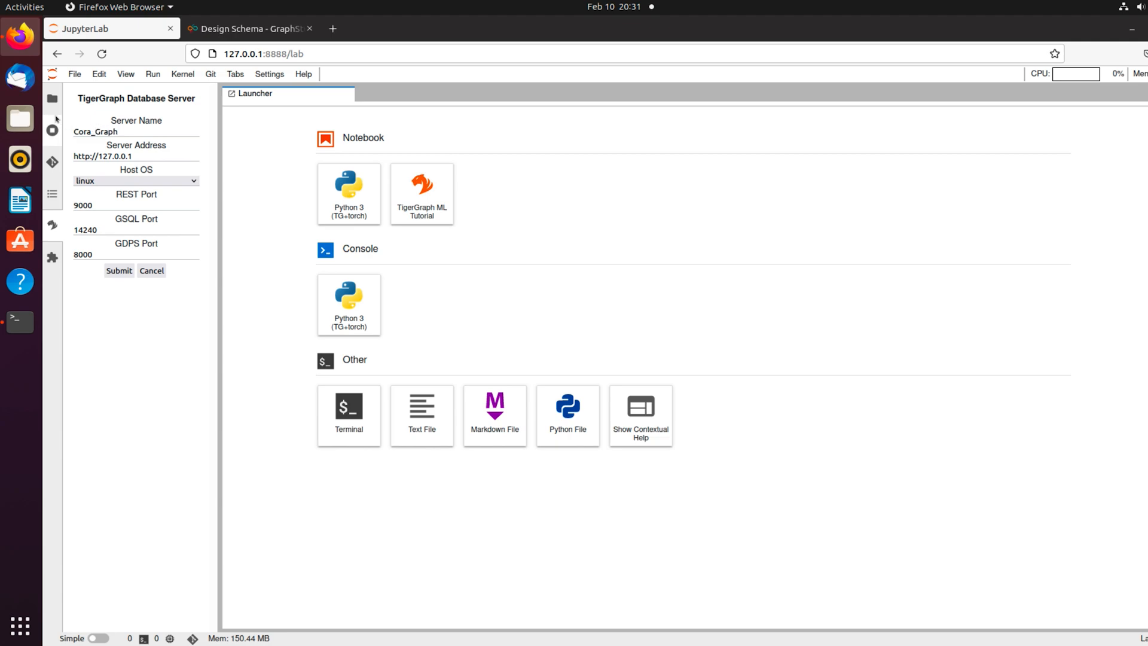
triple_click(102, 156)
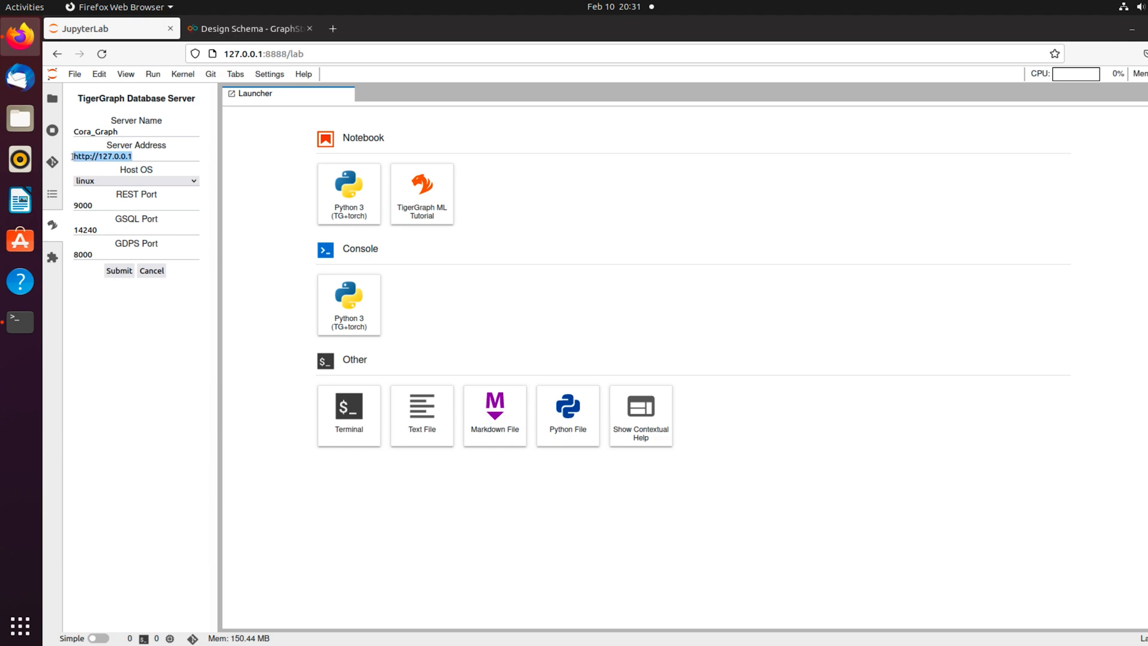
click(102, 156)
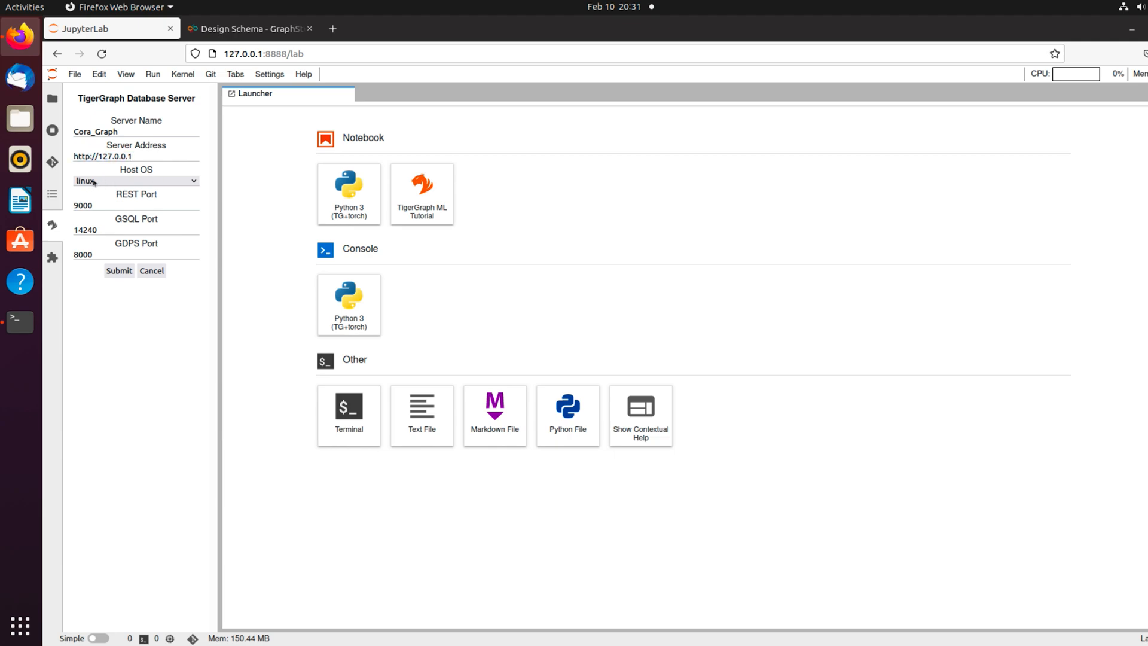
click(136, 181)
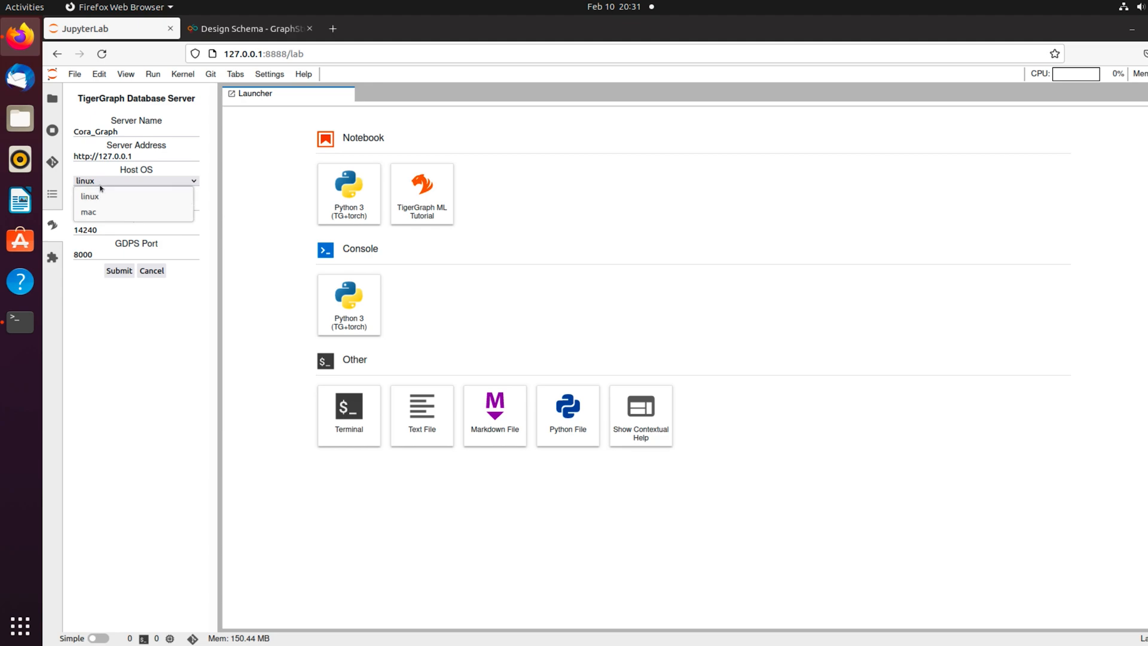
click(89, 196)
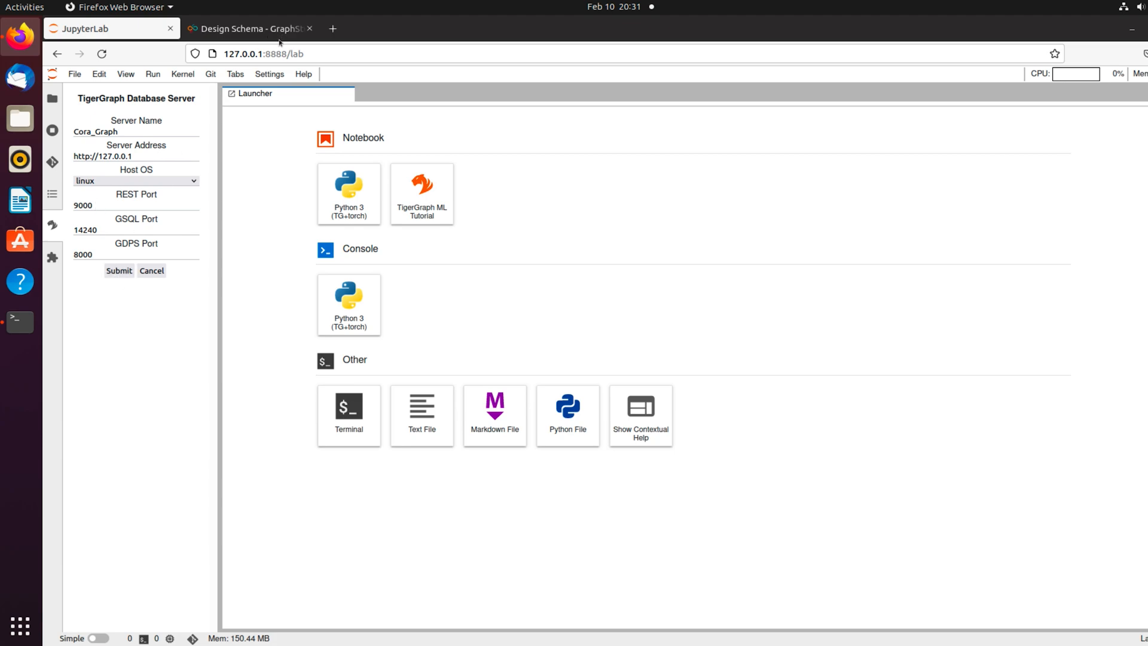
click(119, 271)
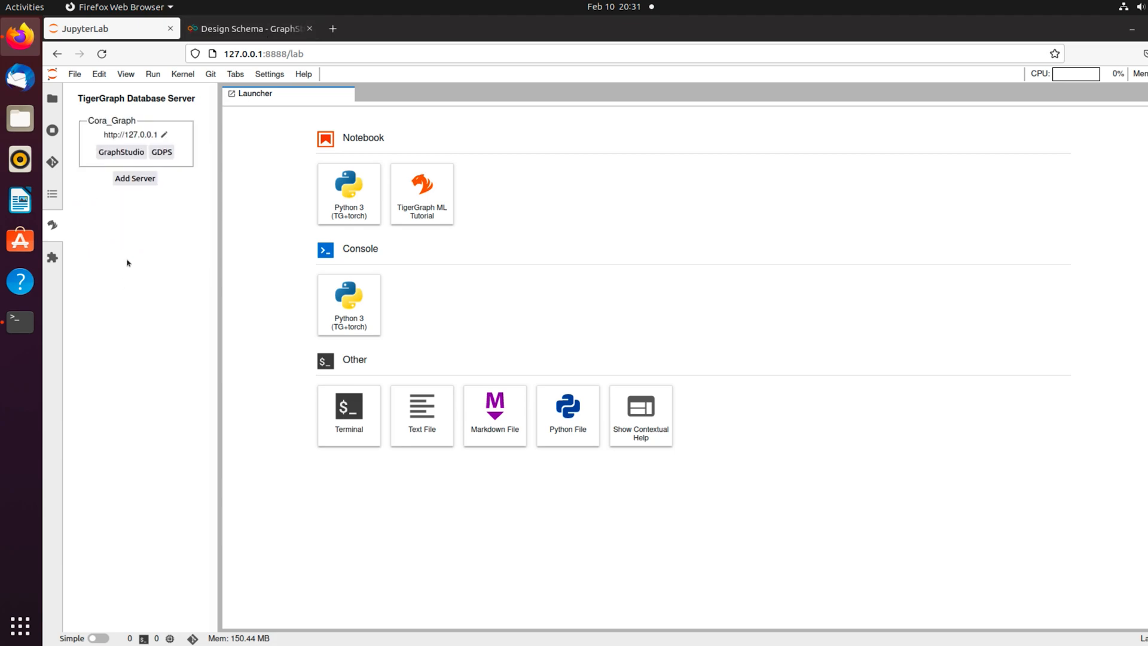
mouse_move(162, 151)
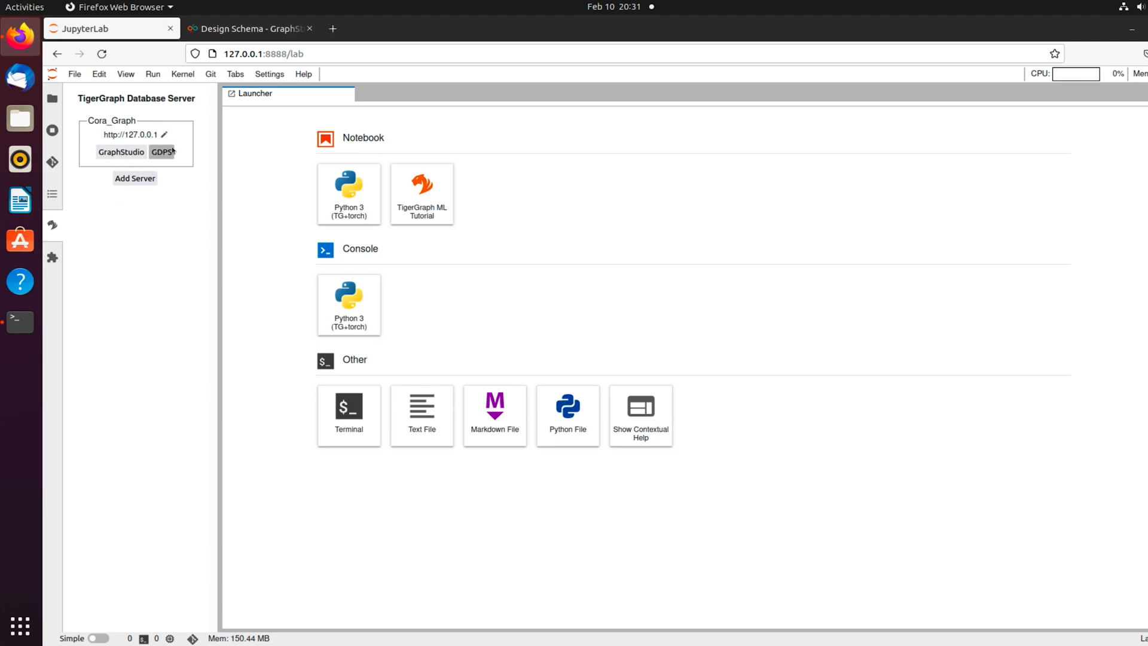
Start GDPS on the local server, close the Design Schema tab, and return to JupyterLab.
click(121, 151)
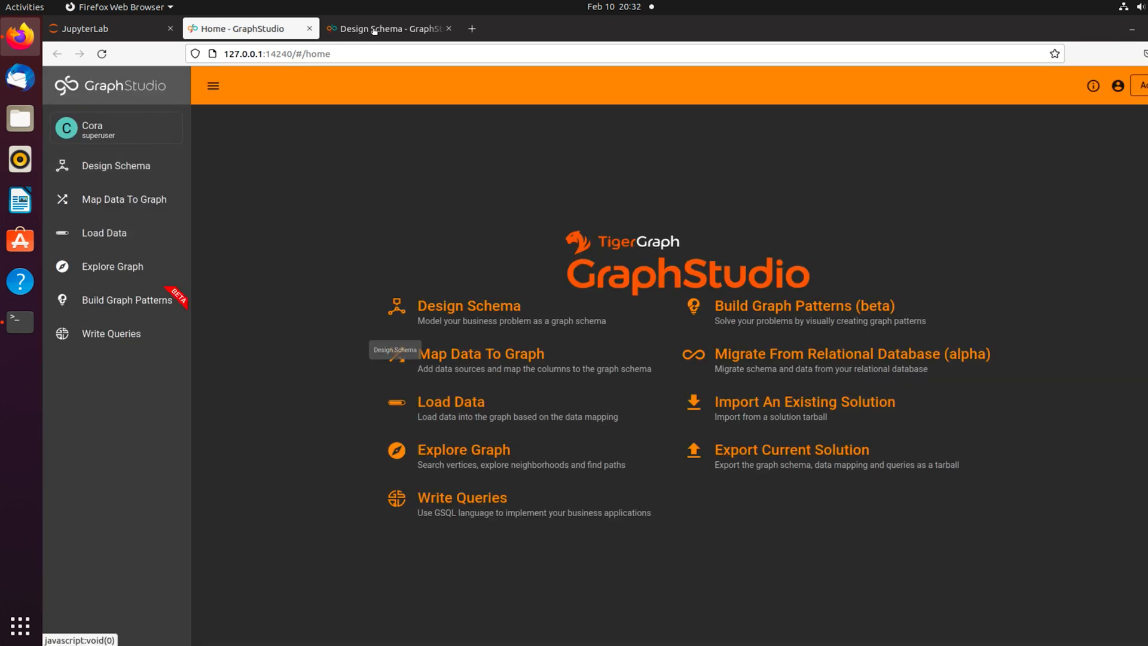
click(448, 29)
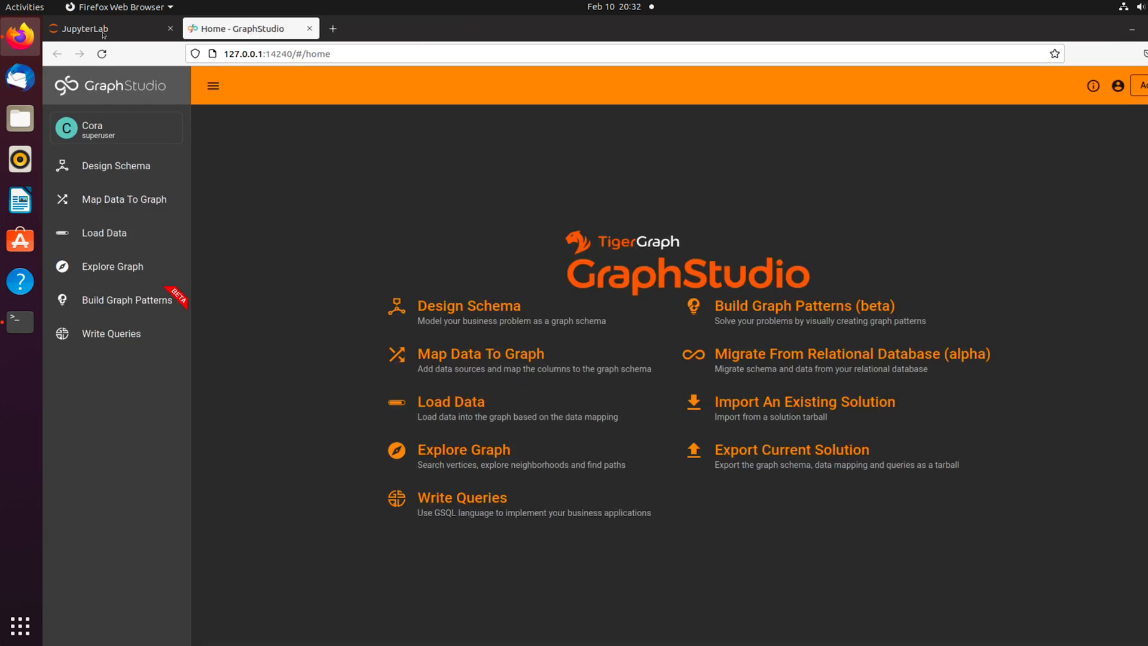
click(102, 28)
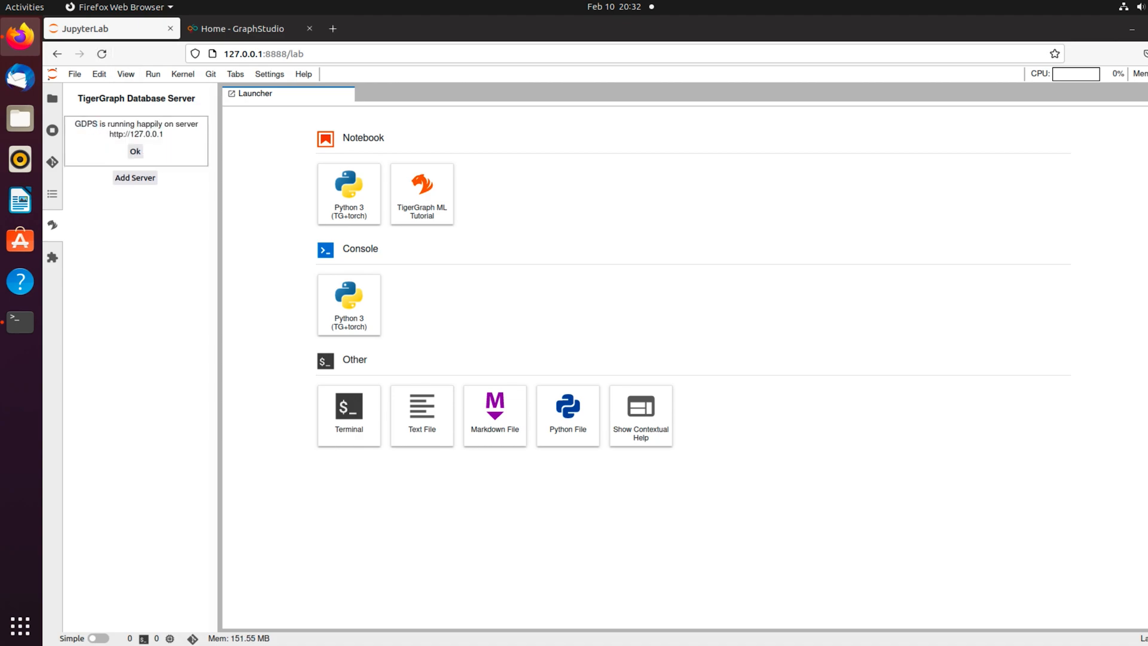
Dismiss the GDPS message, browse the TigerGraph ML tutorials list, then switch to Terminal.
click(135, 150)
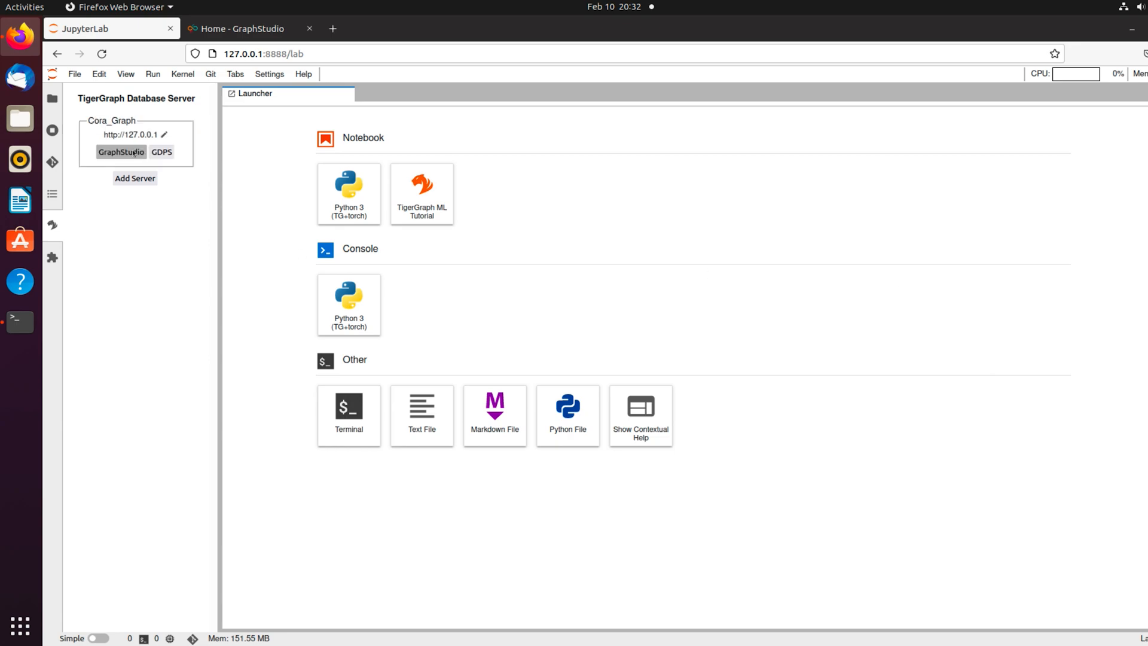
mouse_move(132, 134)
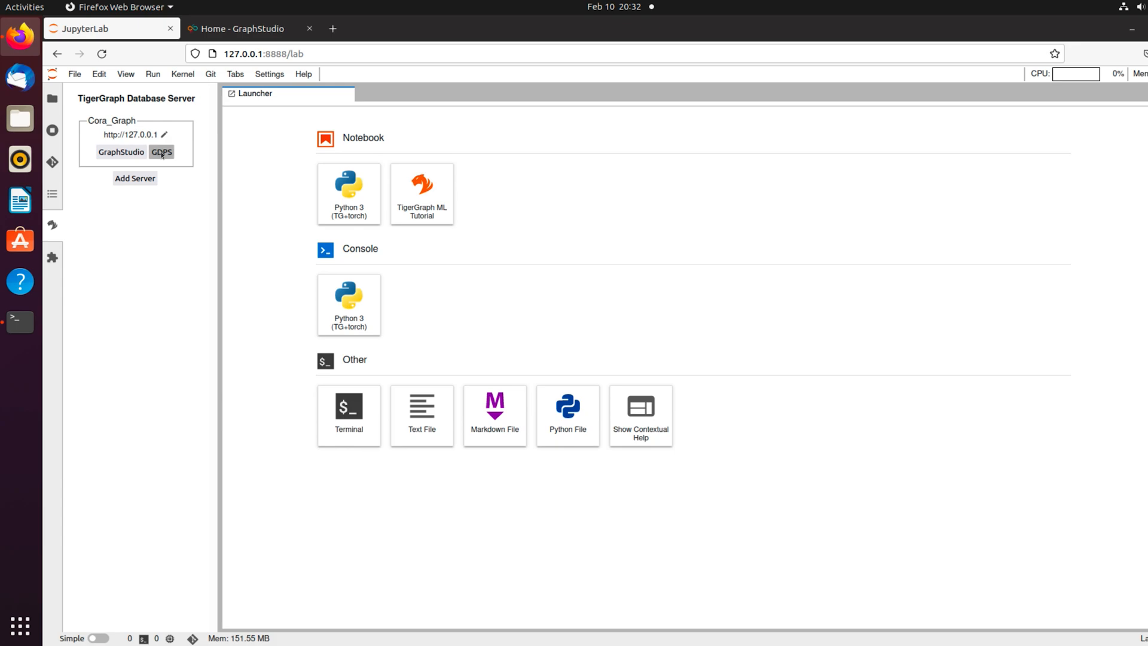
click(421, 193)
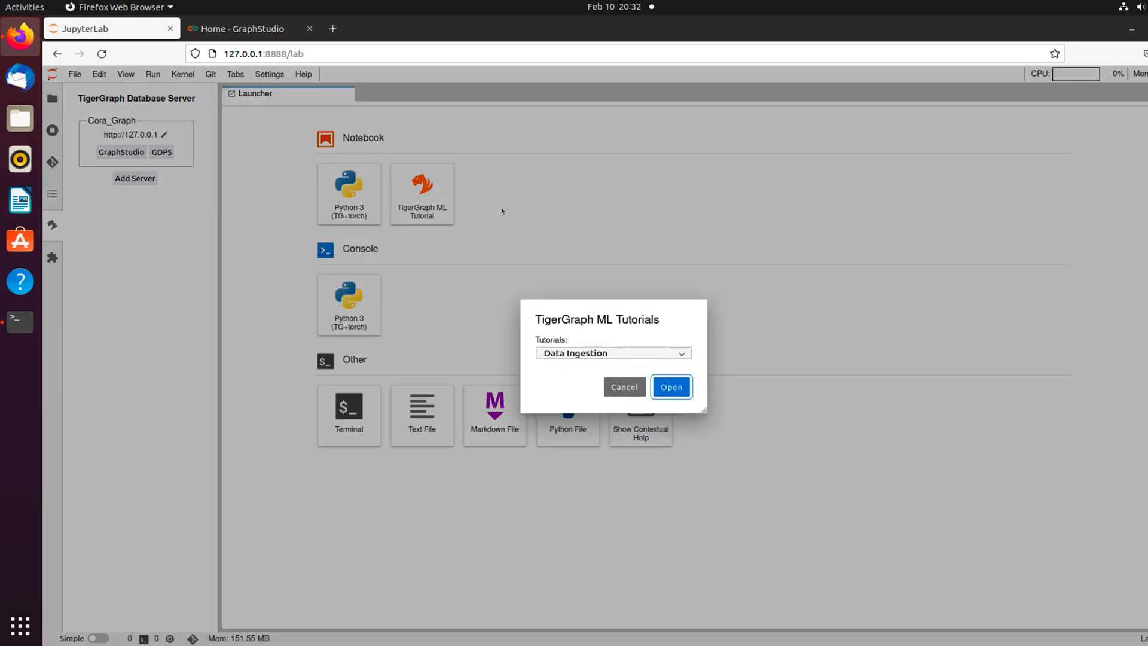
click(612, 353)
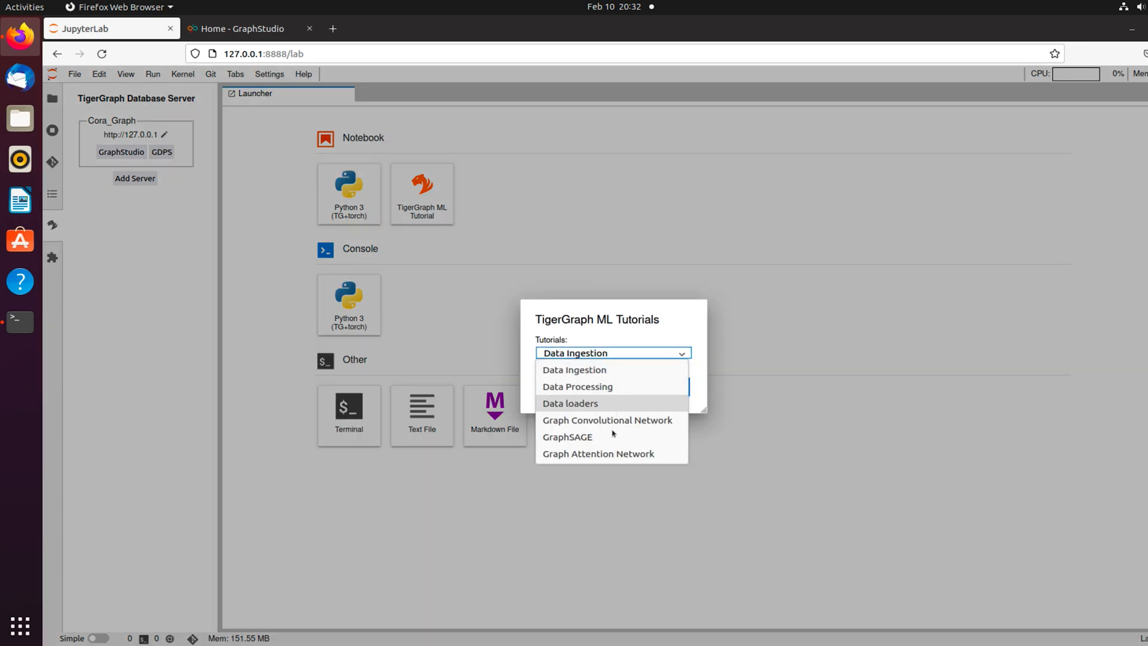
mouse_move(627, 390)
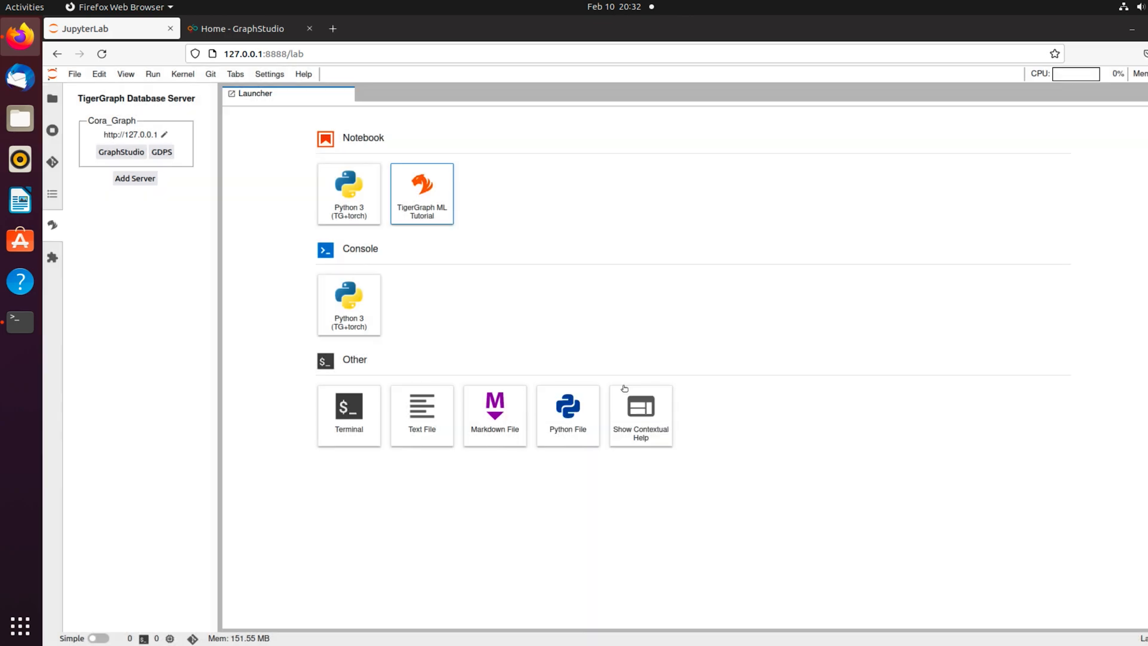
click(20, 320)
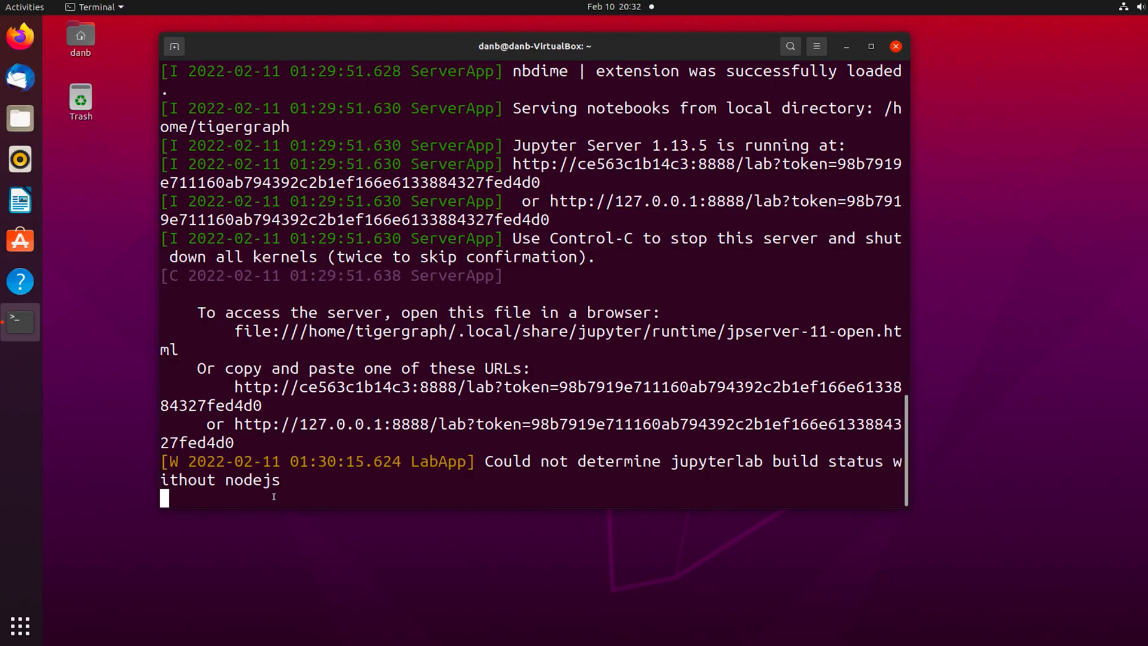
Stop the running Jupyter server and move into the Downloads folder.
key(ctrl+c)
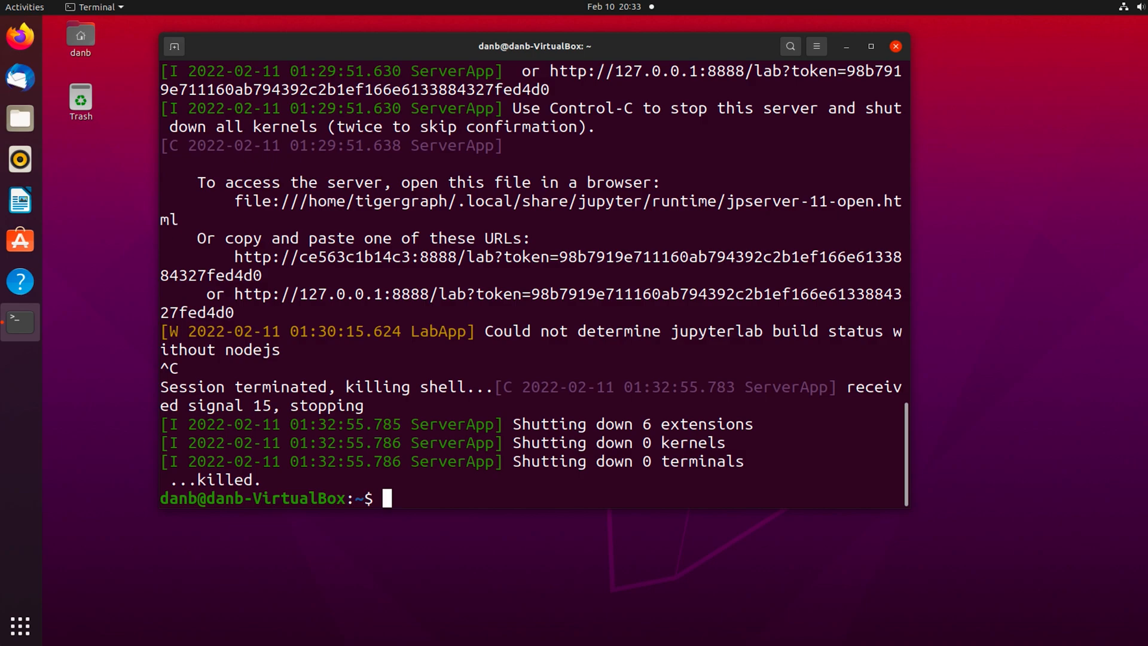
text(ls)
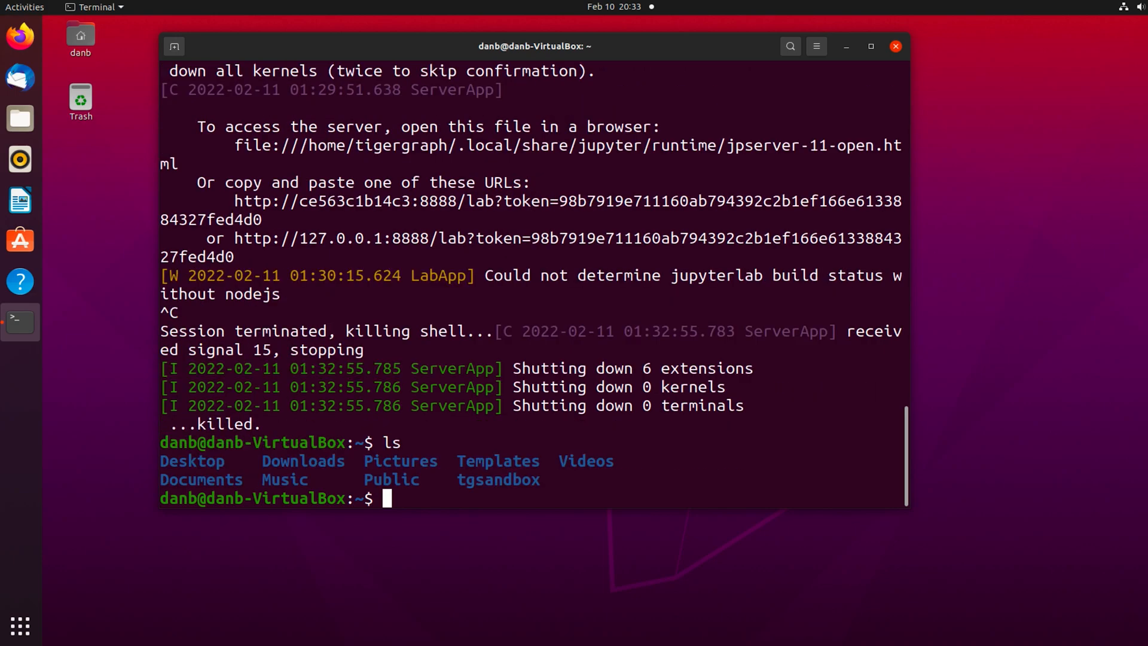
text(cd Dc)
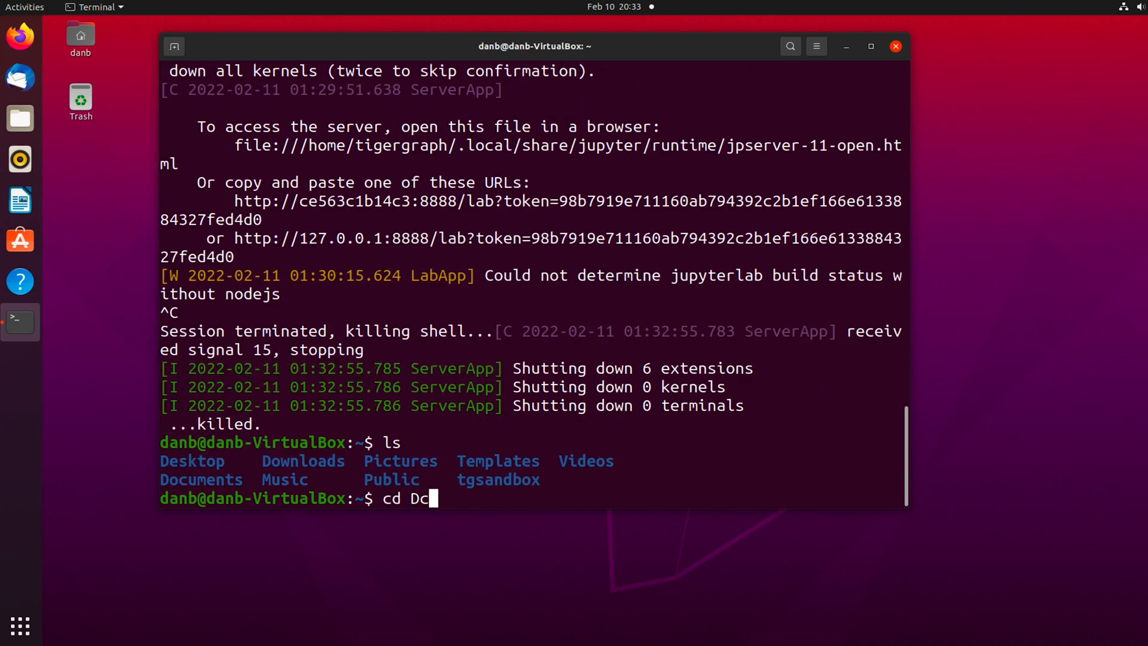
key(Return)
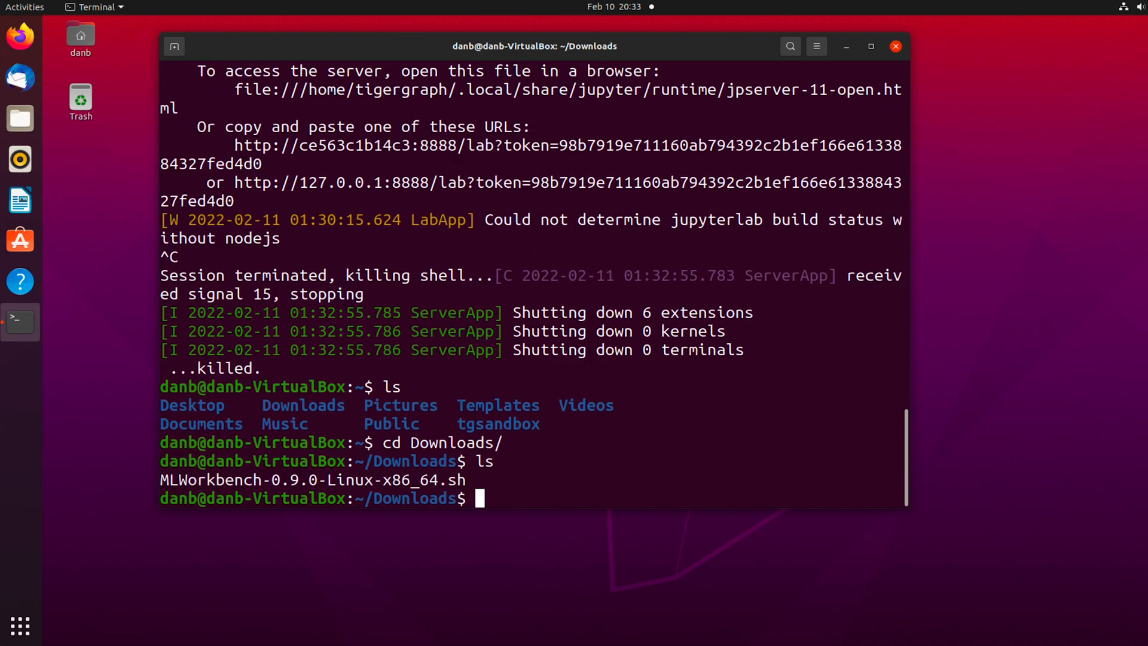
Run MLWorkbench-0.9.0-Linux-x86_64.sh, accepting the license and default install location.
text(bash)
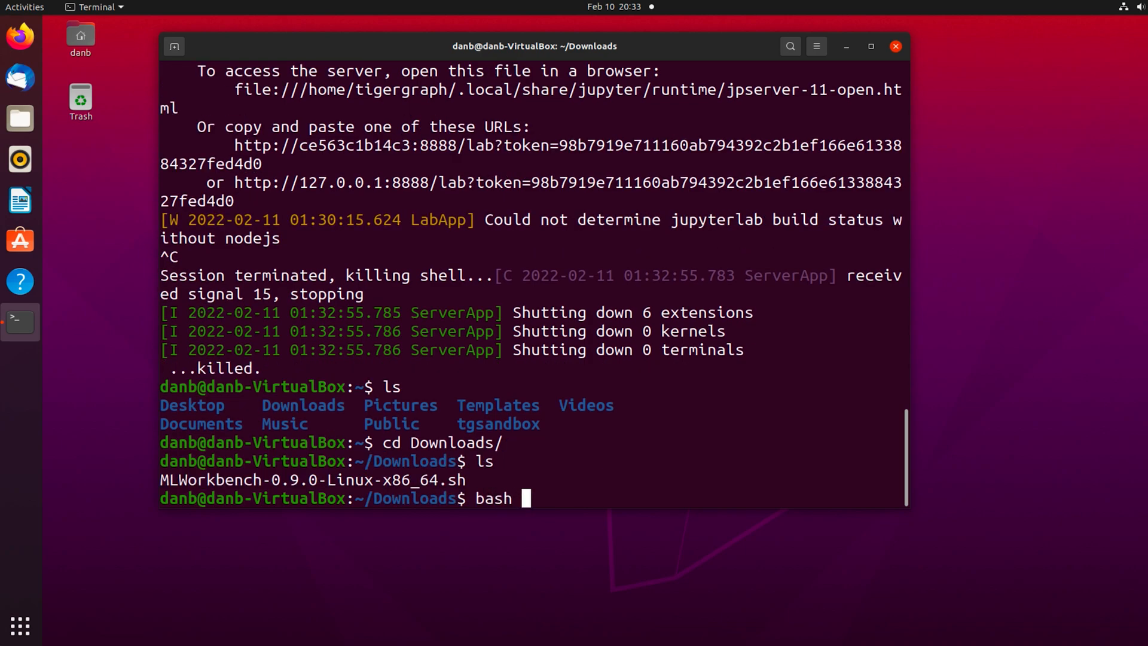
text(MLWorkbench-0.9.0-Linux-x86_64.sh)
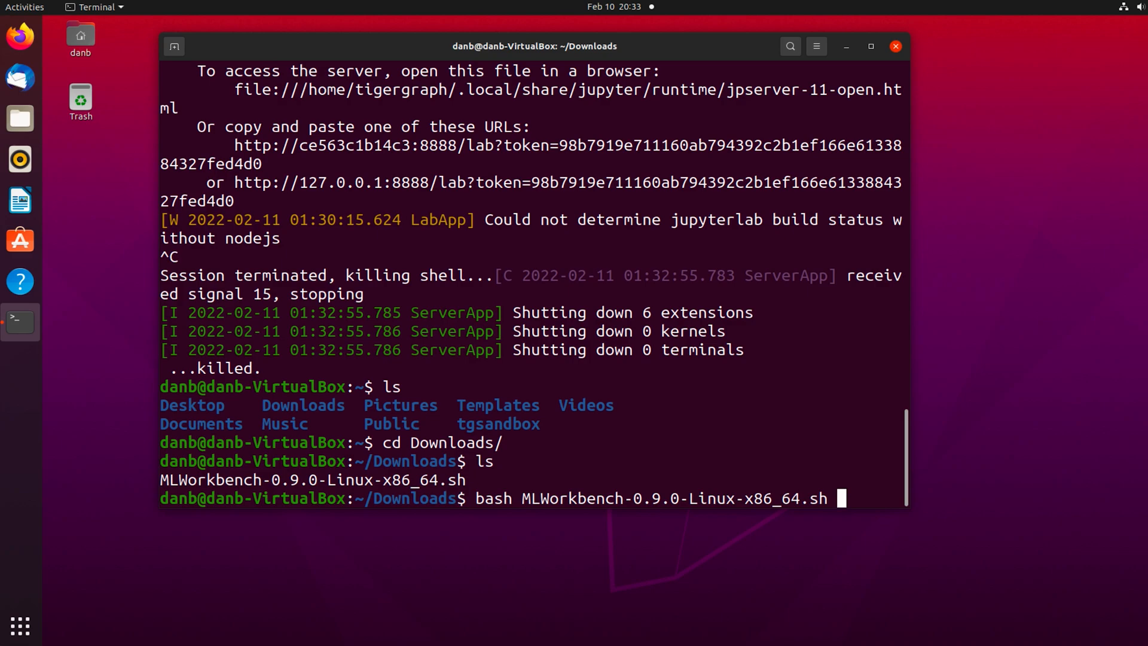
key(Return)
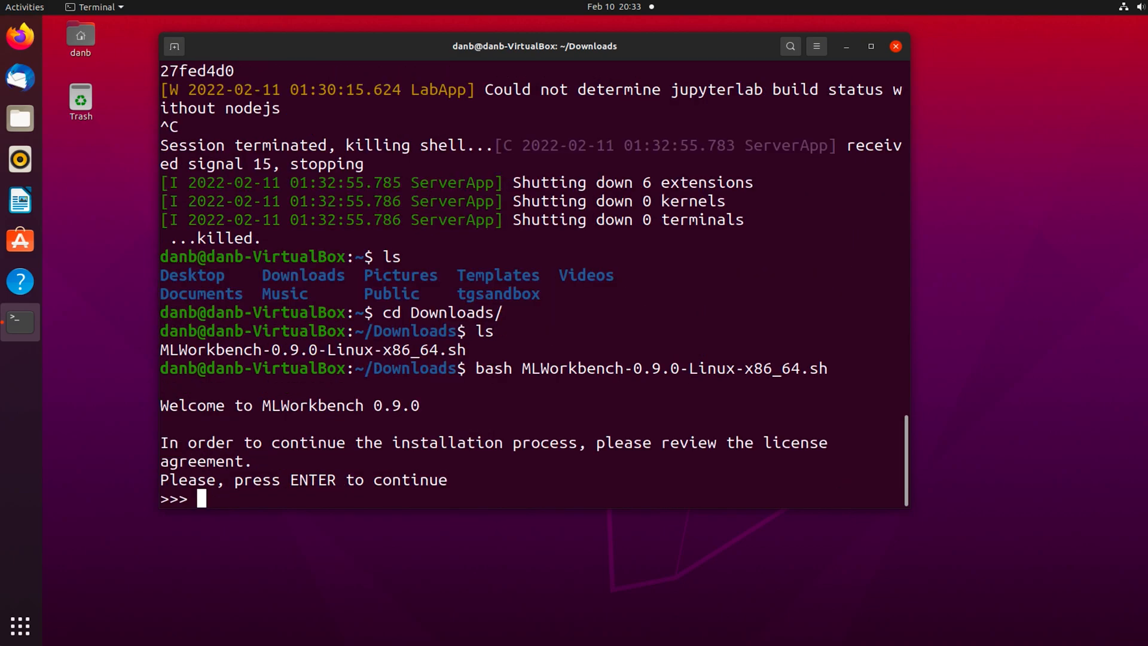
key(Return)
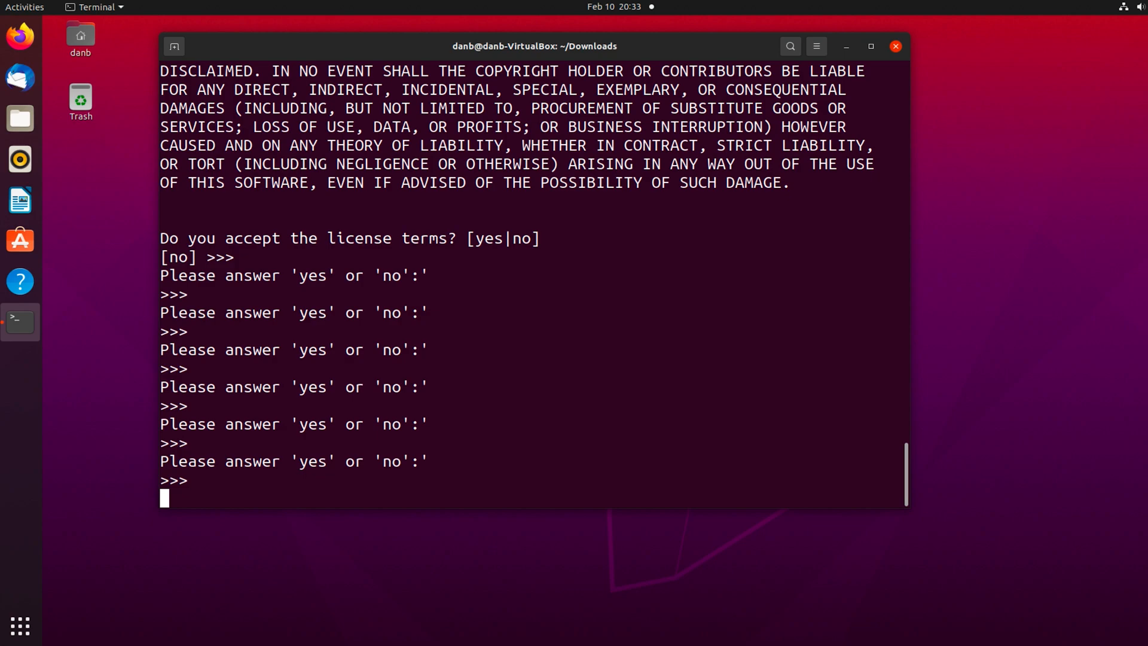
text(you)
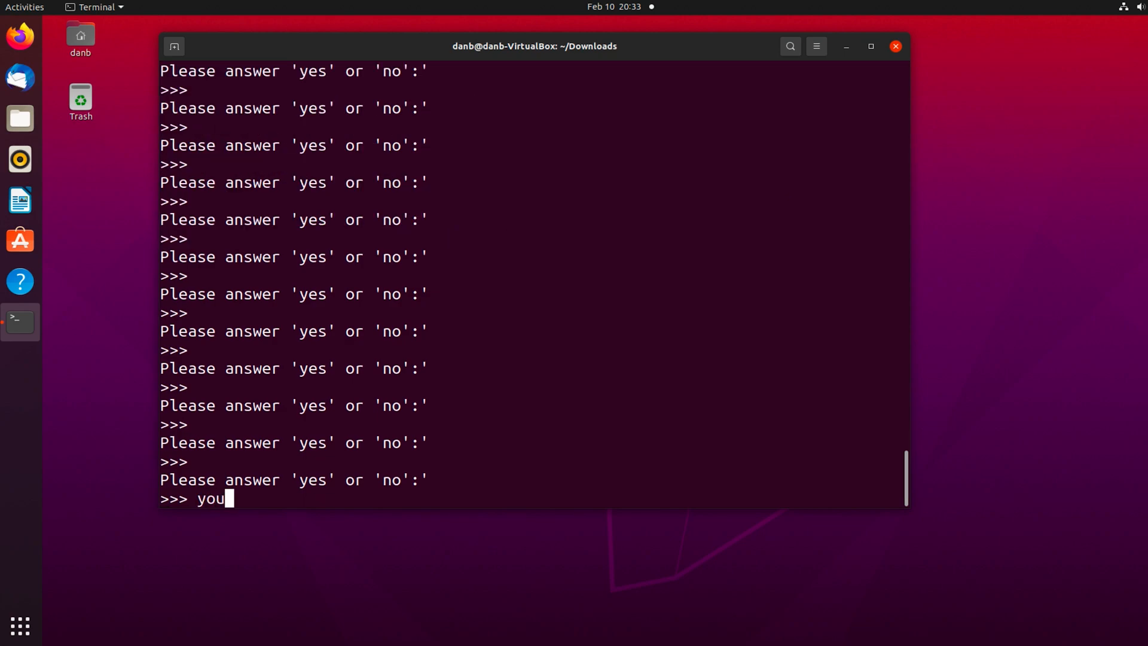
key(Return)
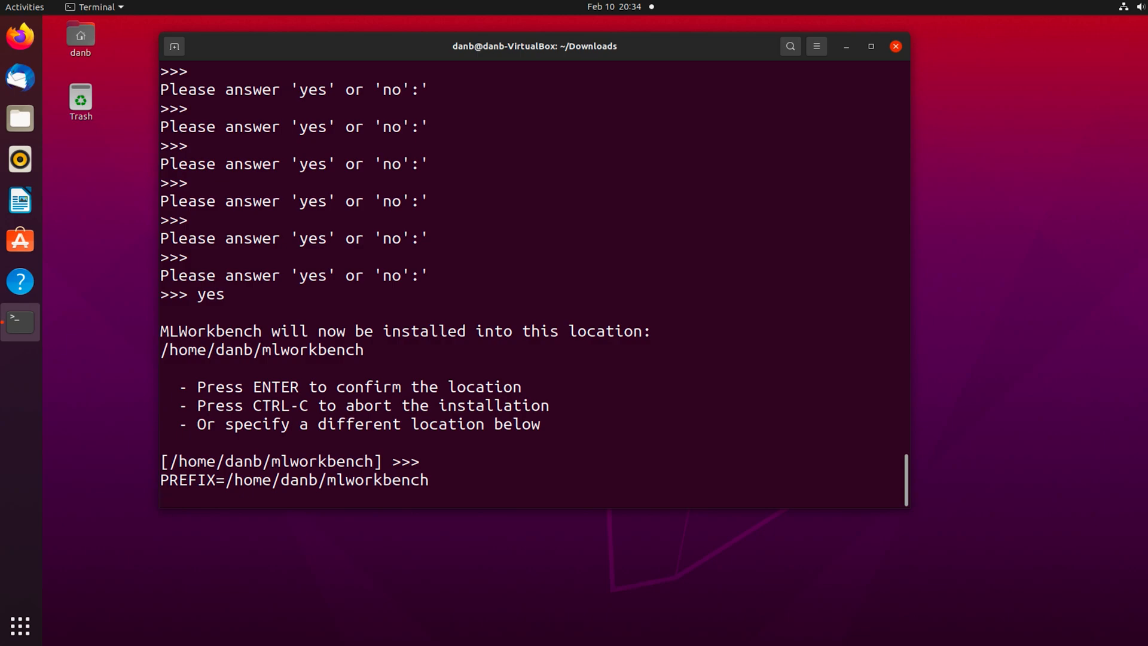
key(Return)
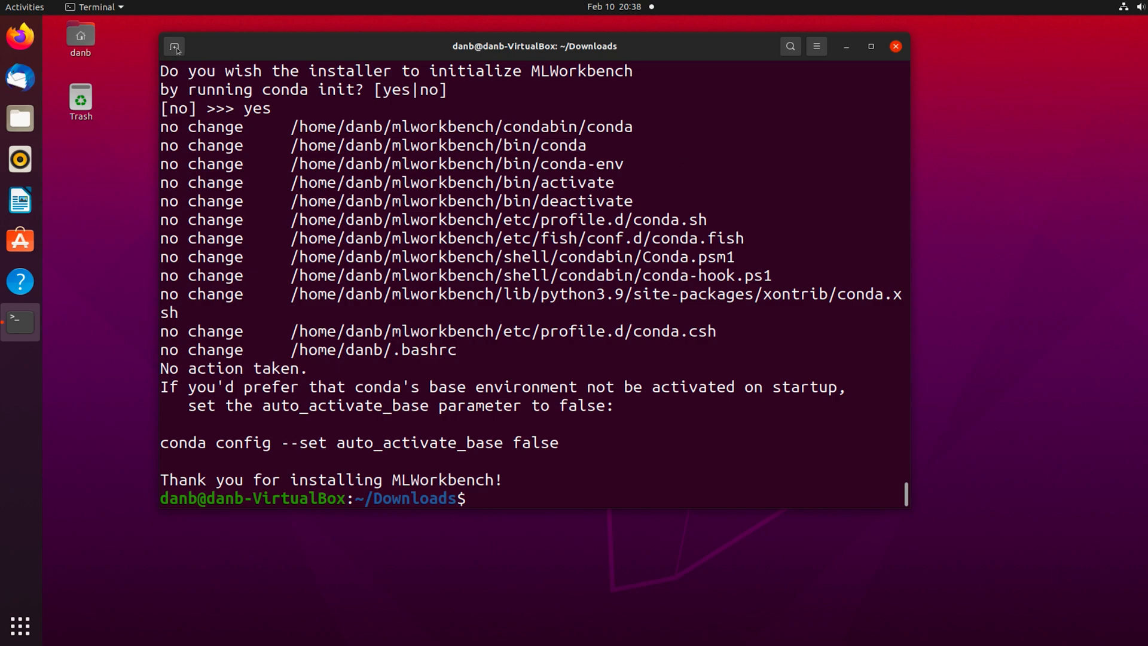
Open a new Terminal tab with the conda base environment active.
click(174, 46)
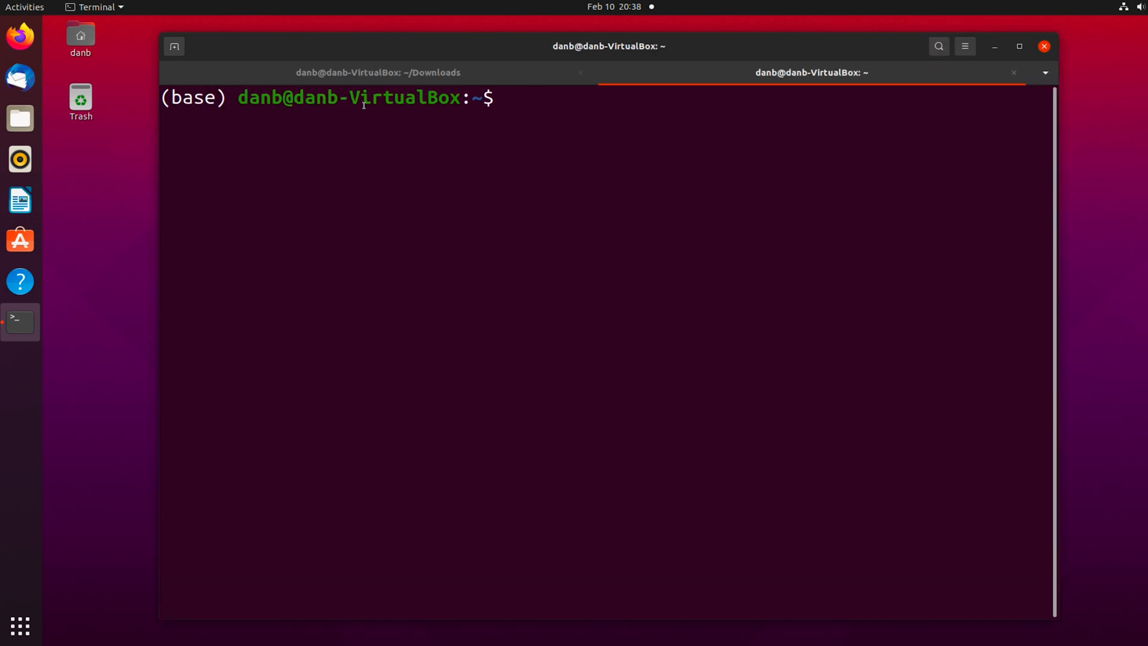
Launch JupyterLab with 'jupyter lab' from the new environment, then bring up the Terminal.
text(jup)
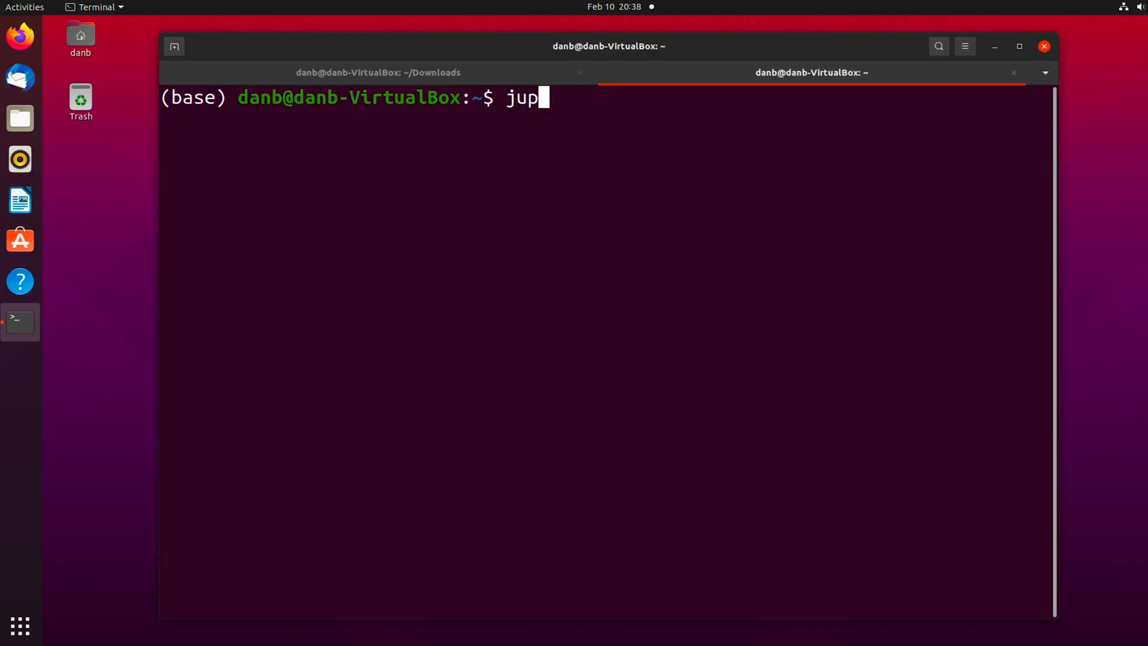
text(yter)
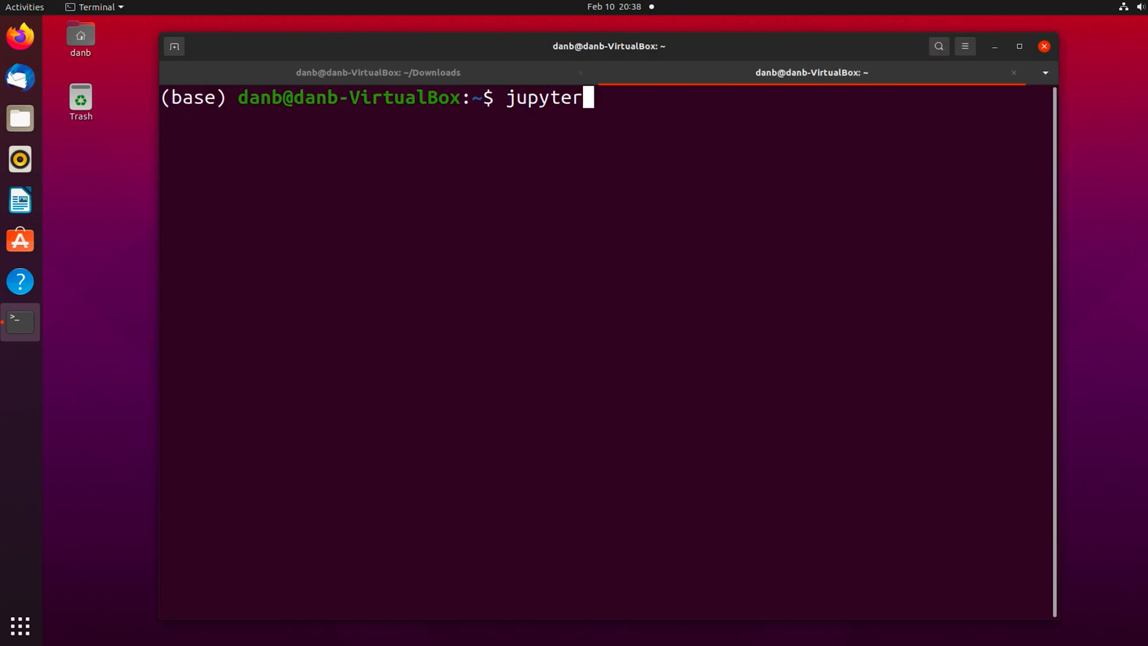
text(lab)
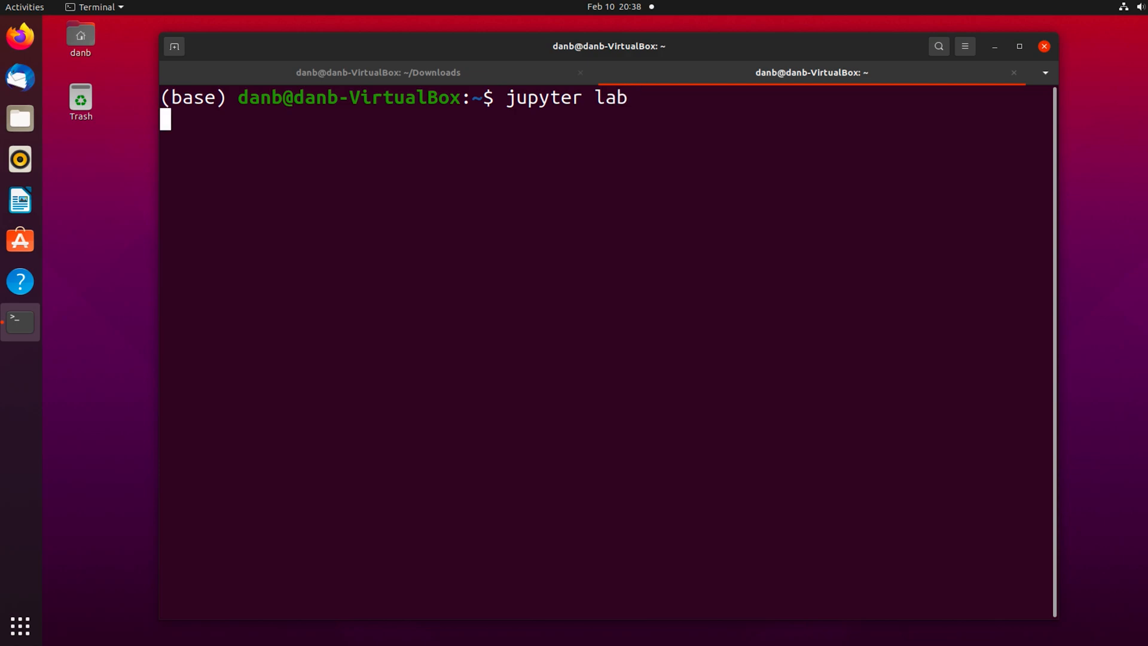
key(Return)
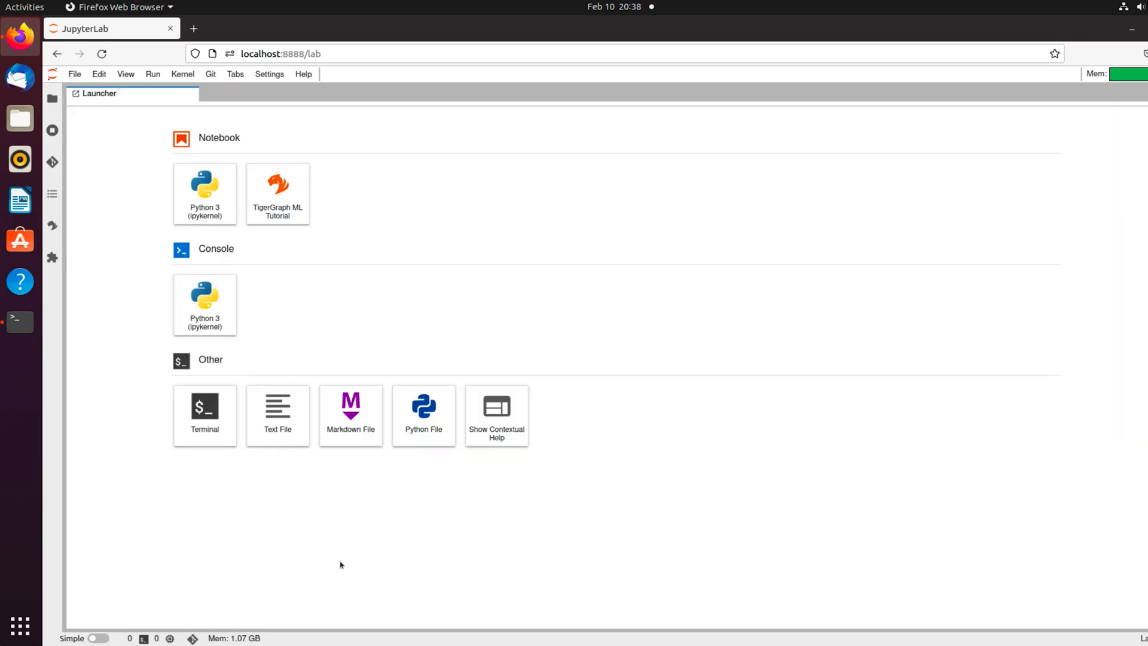
mouse_move(278, 194)
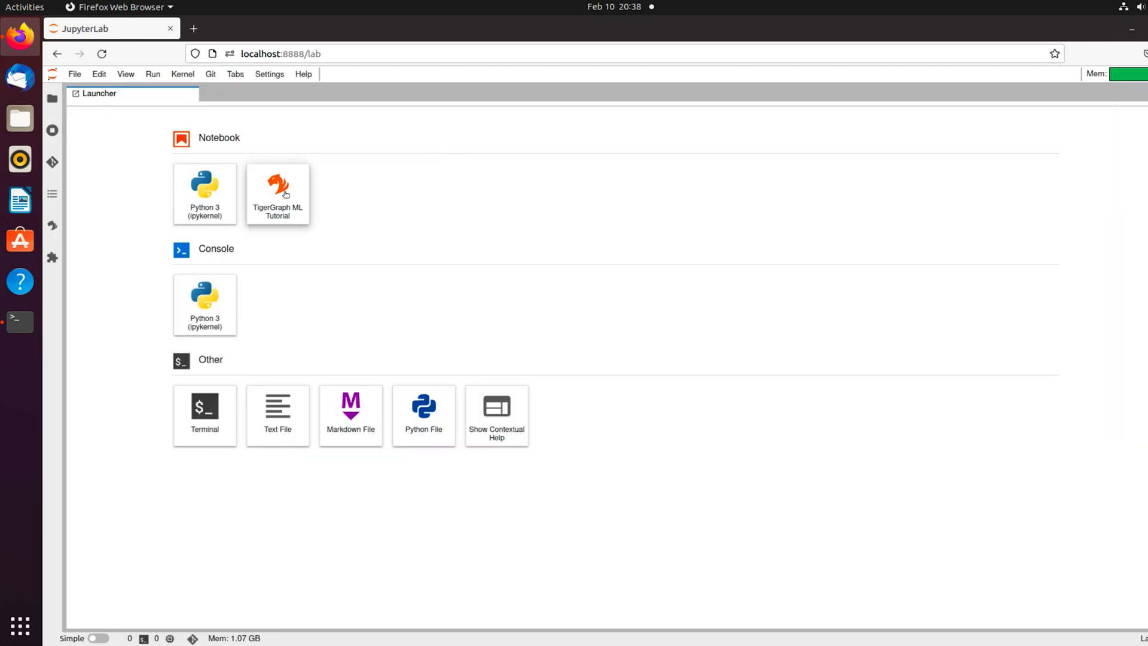
mouse_move(277, 194)
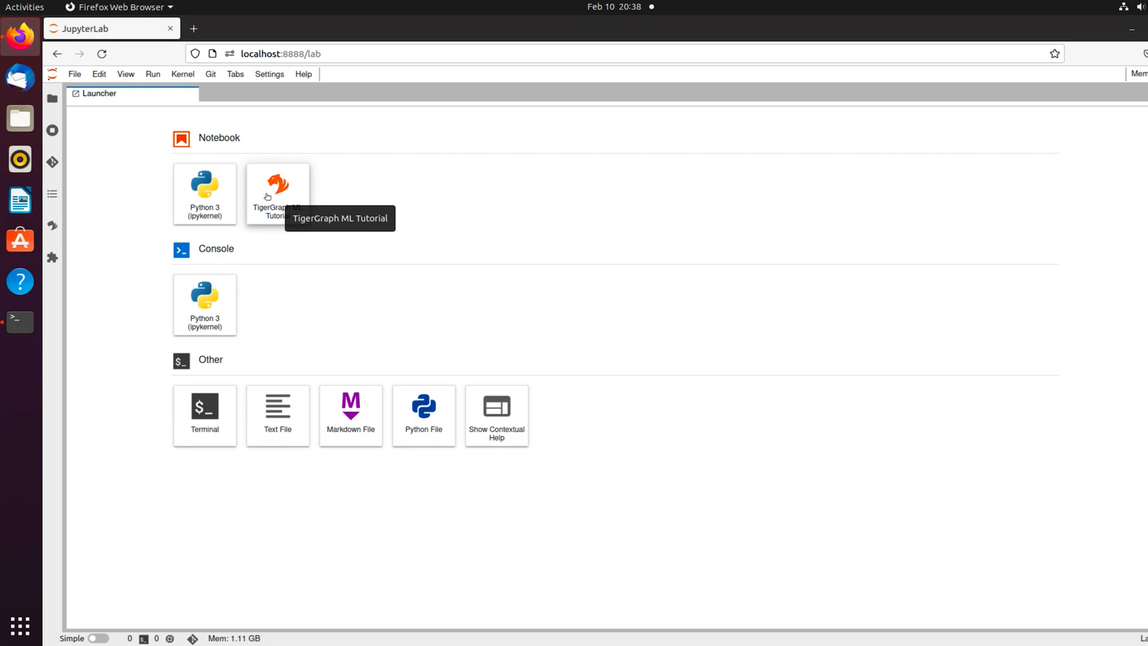
mouse_move(140, 287)
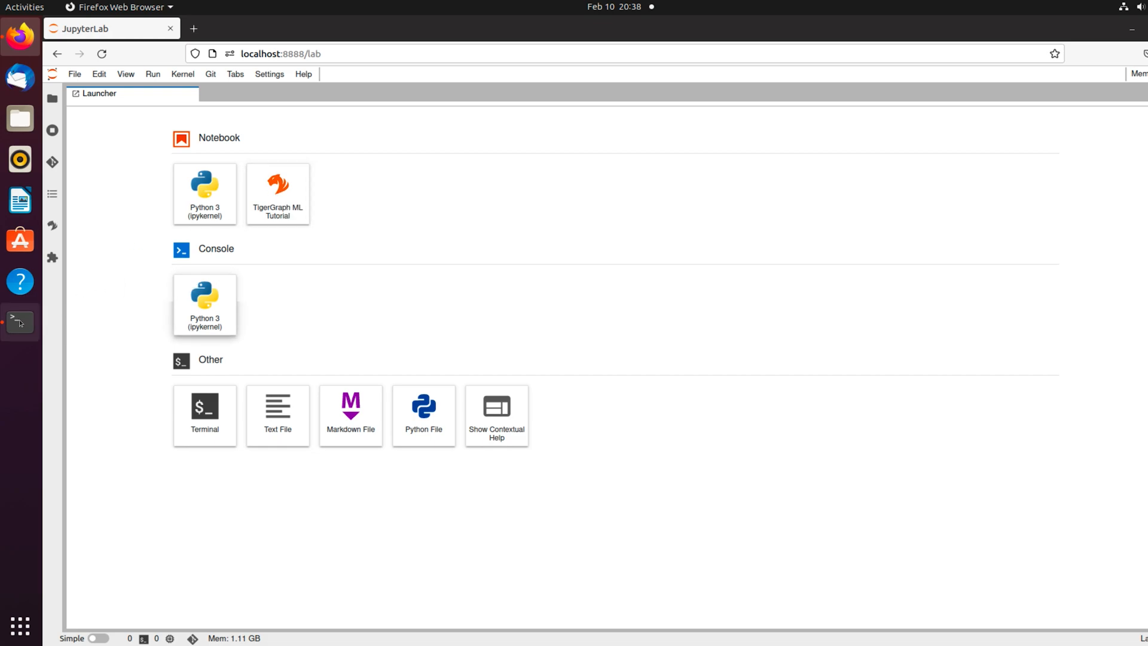
click(19, 322)
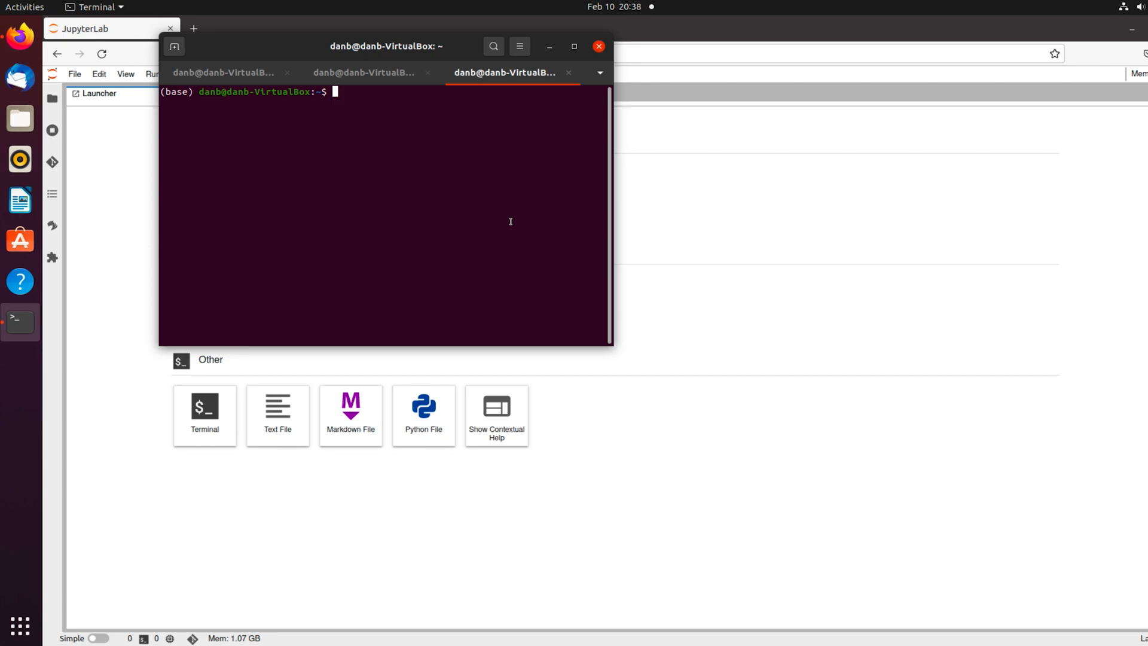
In the maximized Terminal, switch to the tigergraph user and run 'gadmin start all'.
click(573, 46)
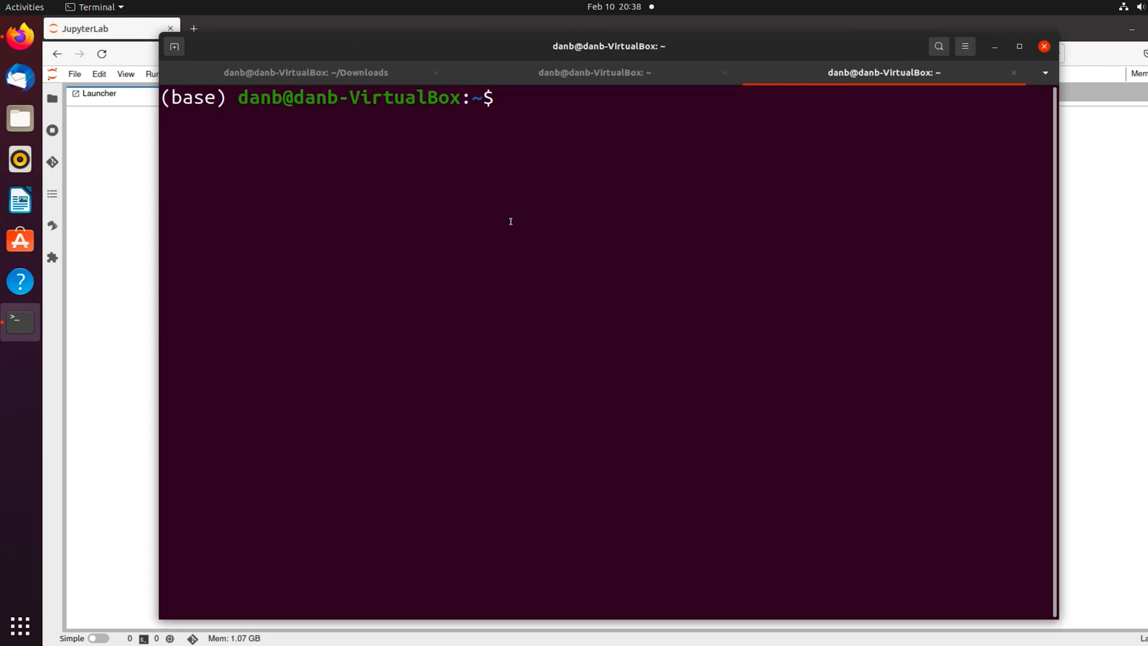
text(su tigergr)
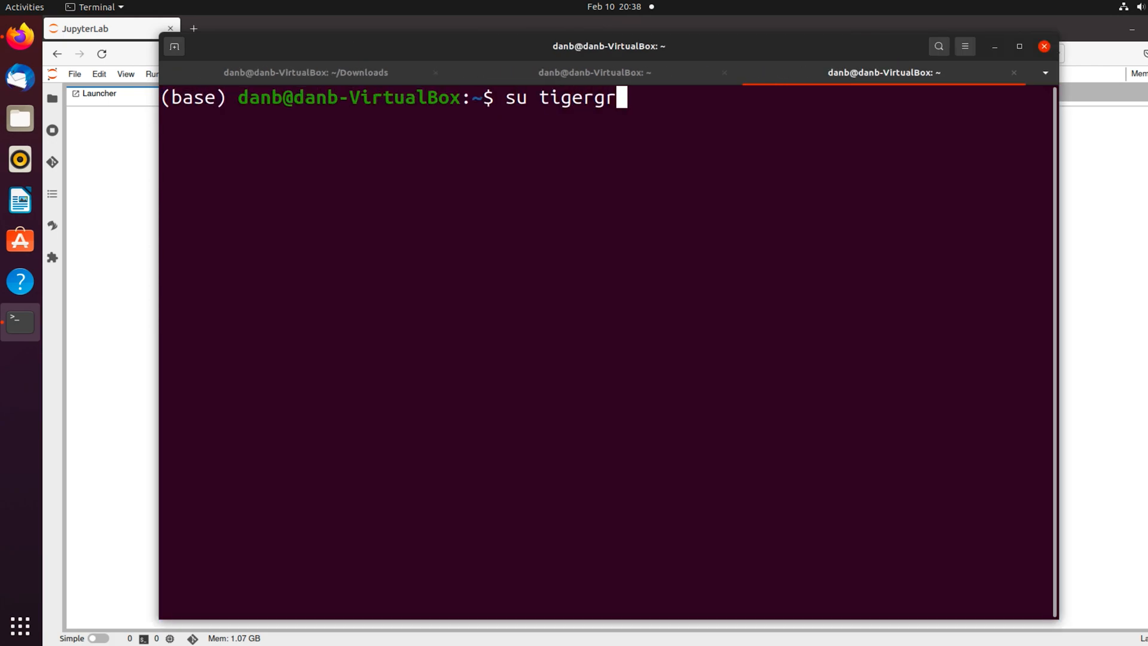
key(Return)
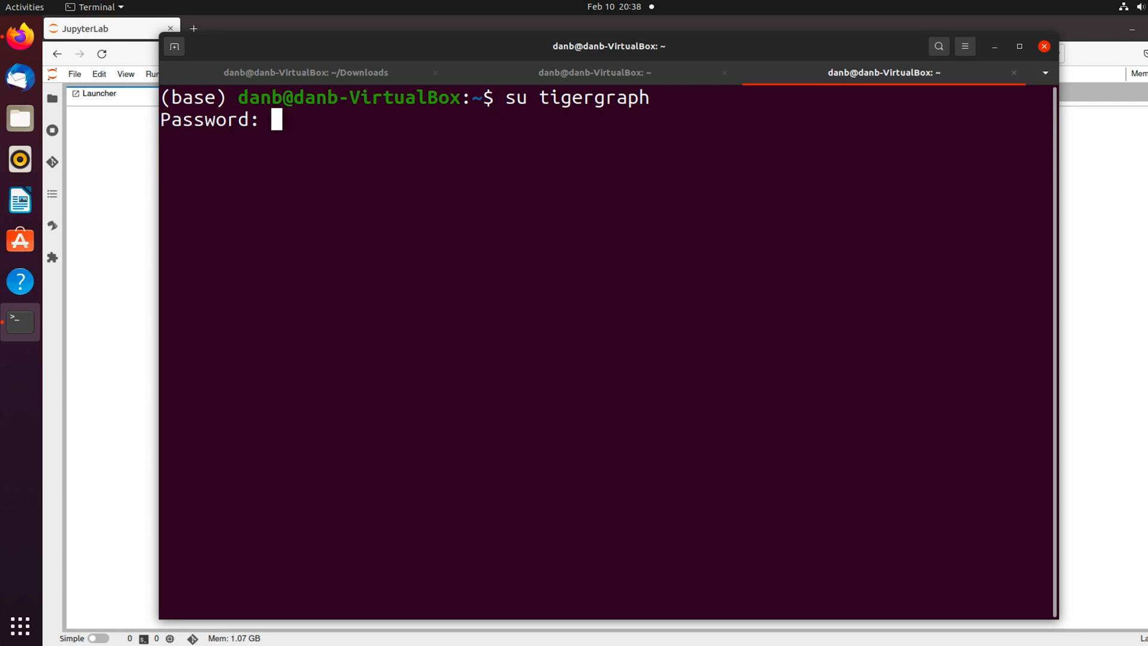
key(Return)
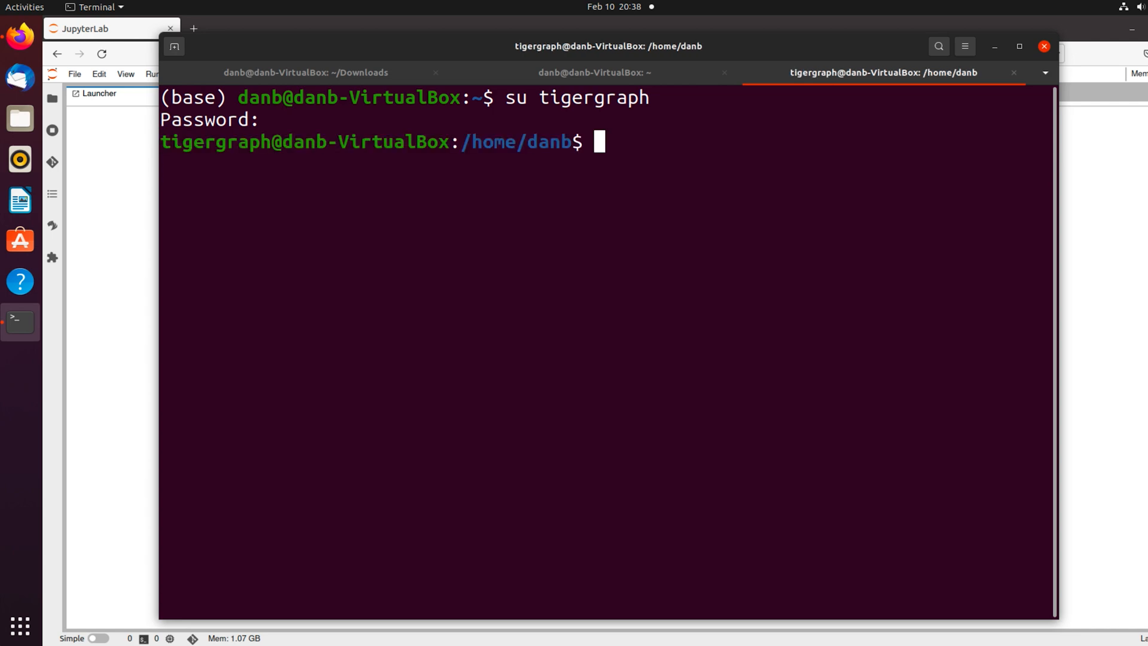
text(ga)
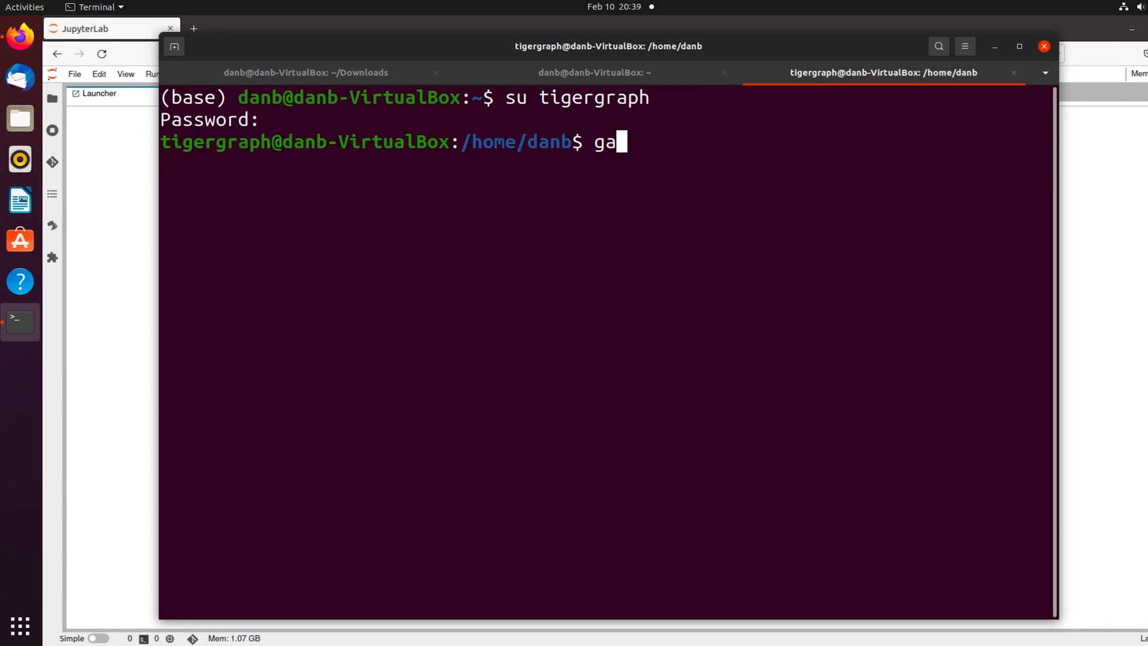
text(dmin start al)
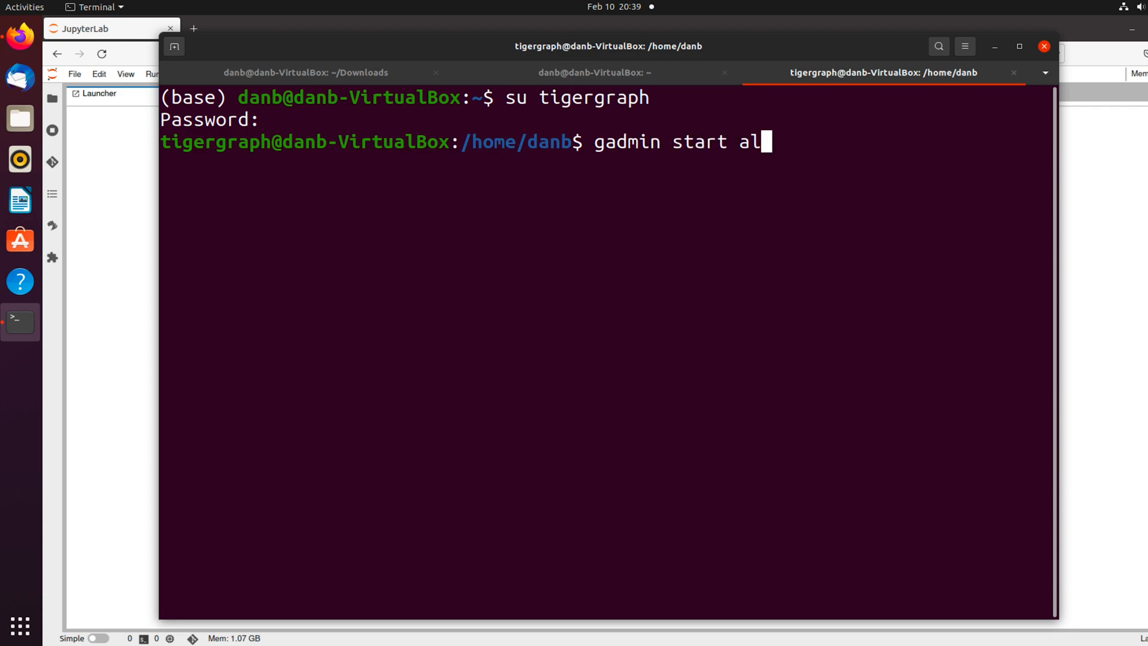
key(Return)
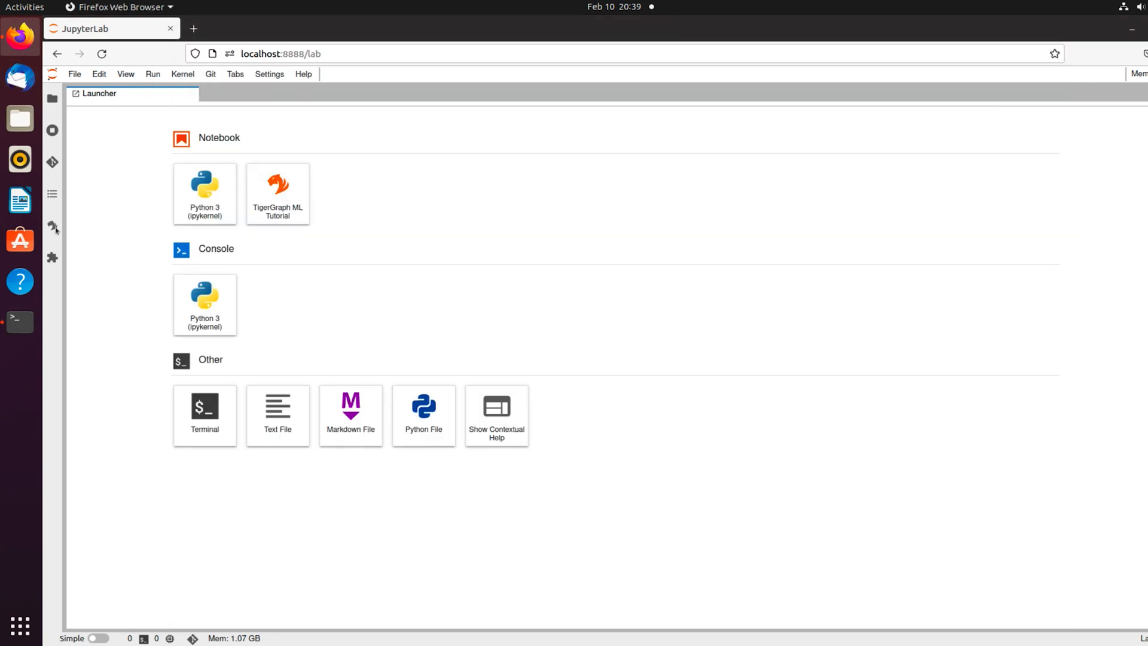
Begin adding a server from the TigerGraph panel and check localhost:14240 in a new tab.
click(52, 227)
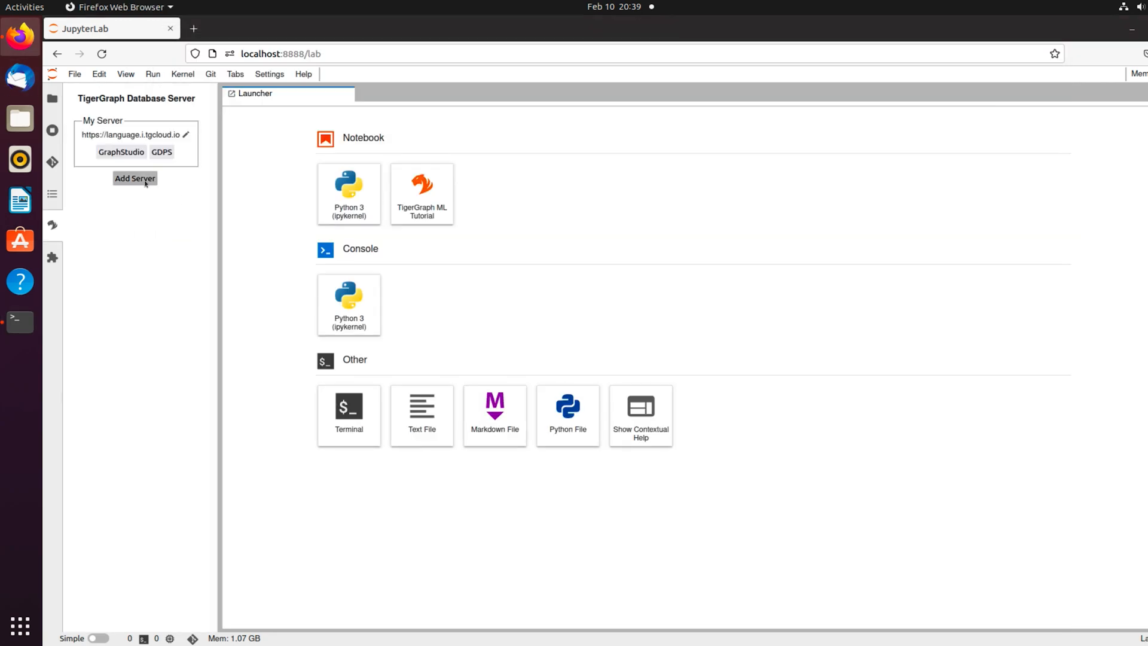
click(135, 178)
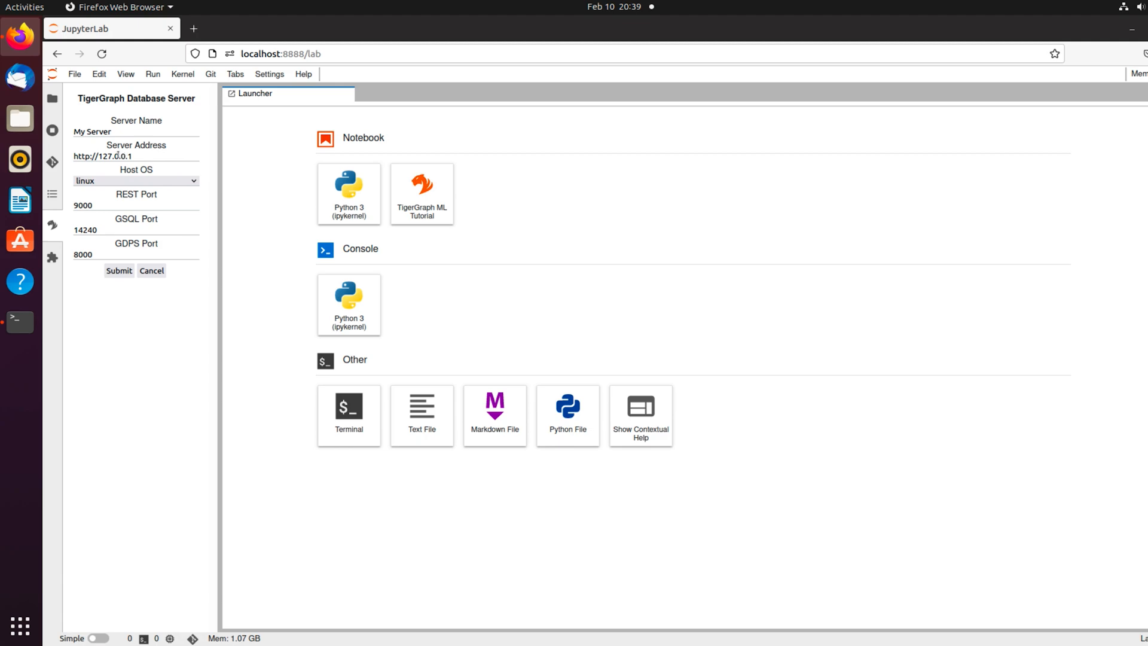
click(333, 29)
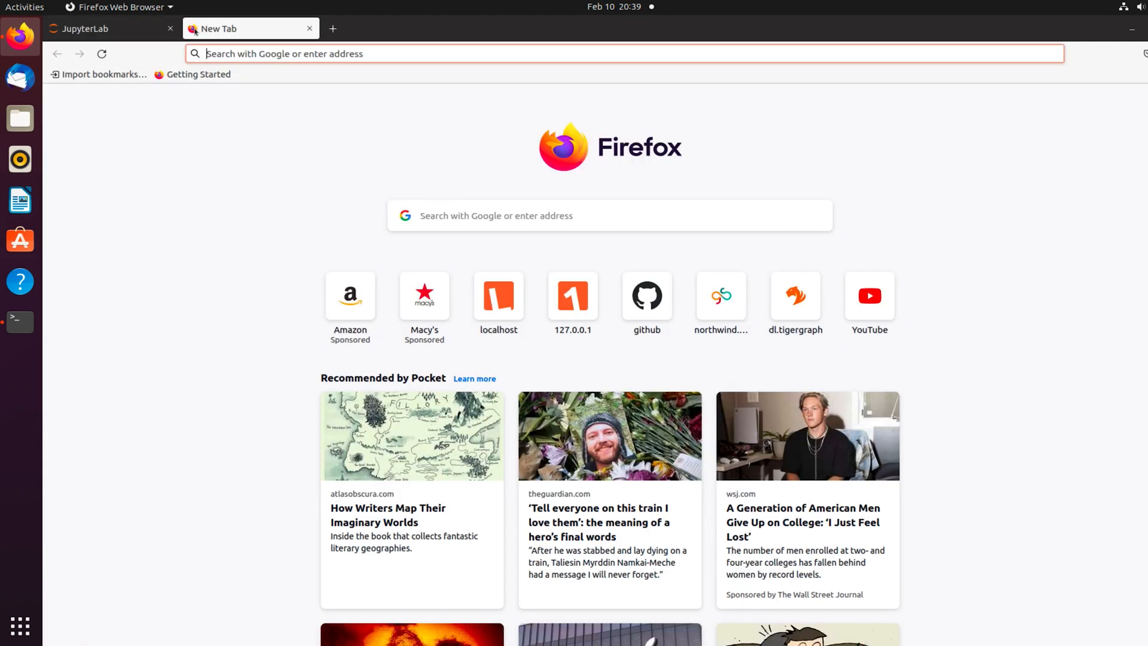
text(localhost:14240/#/home)
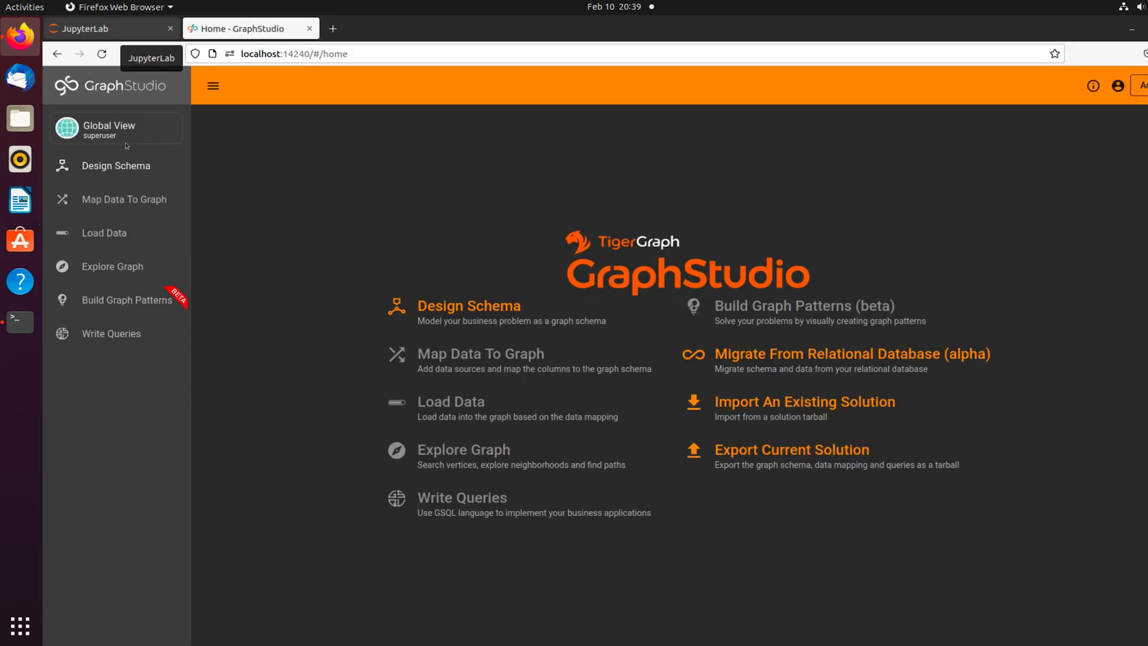
click(110, 28)
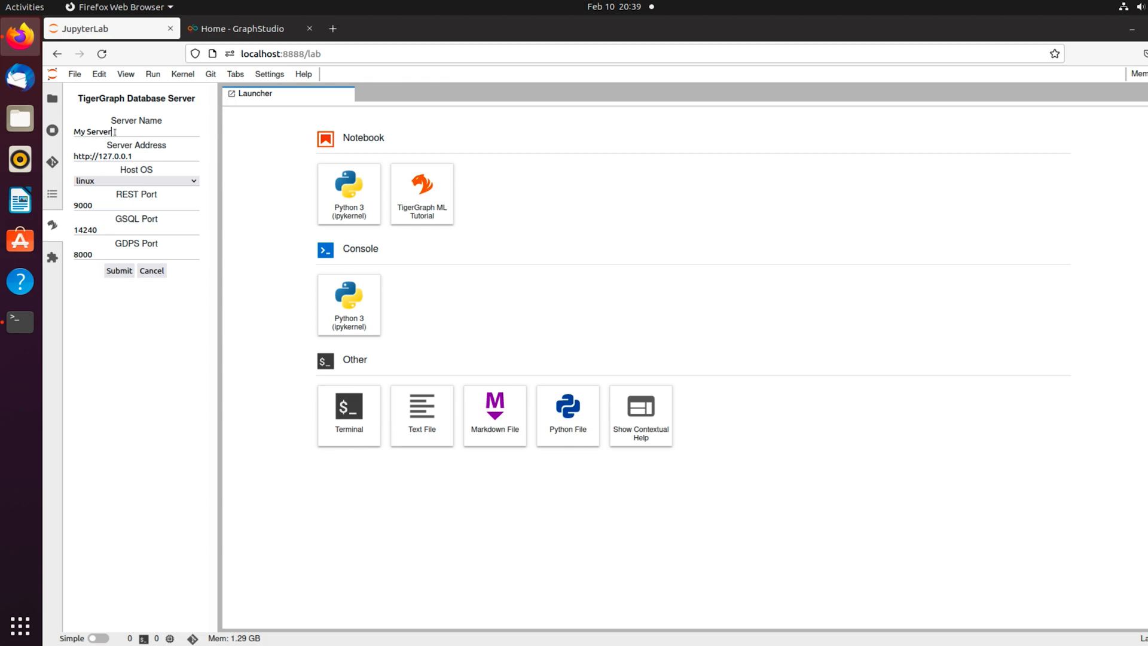
triple_click(92, 130)
text(Installed)
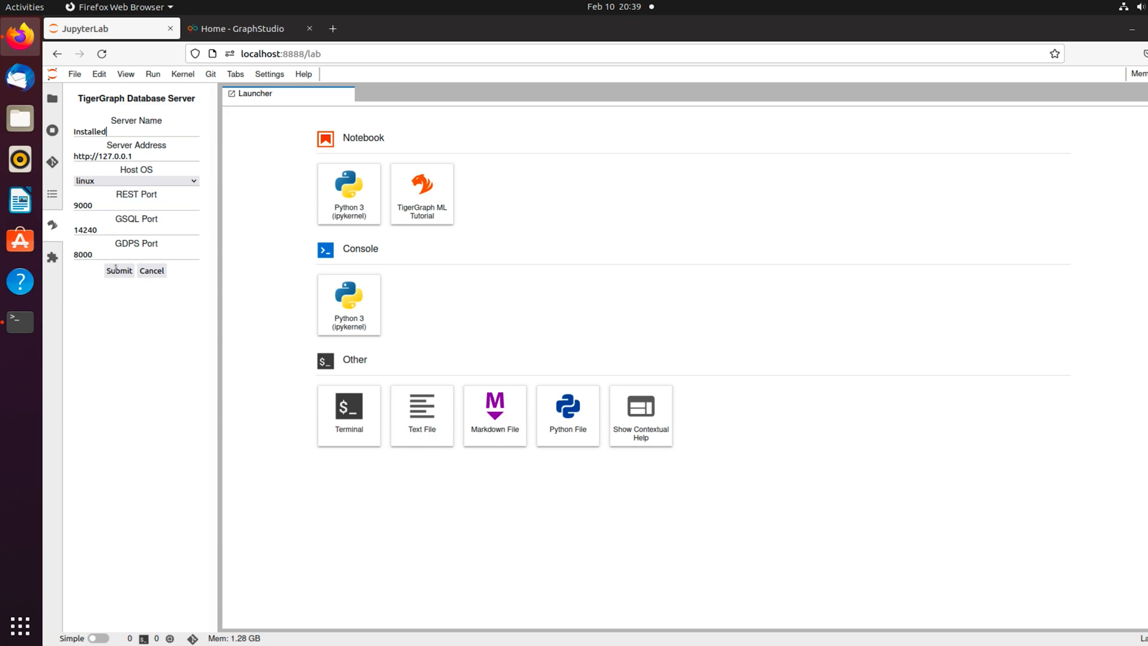
click(118, 270)
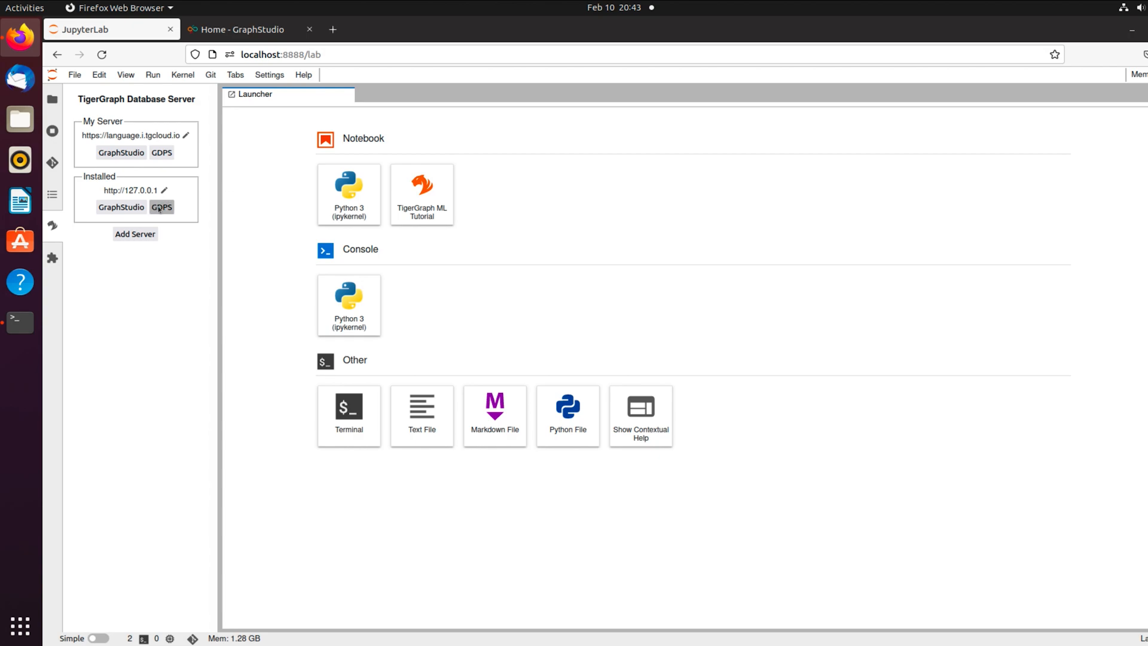
click(161, 208)
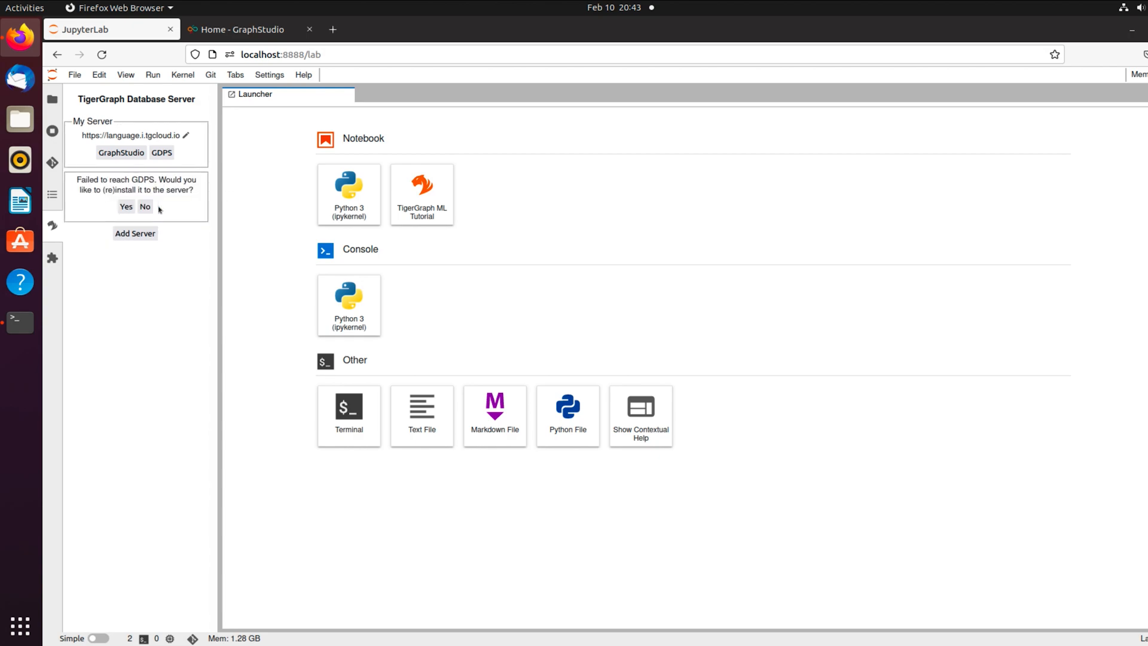
mouse_move(126, 206)
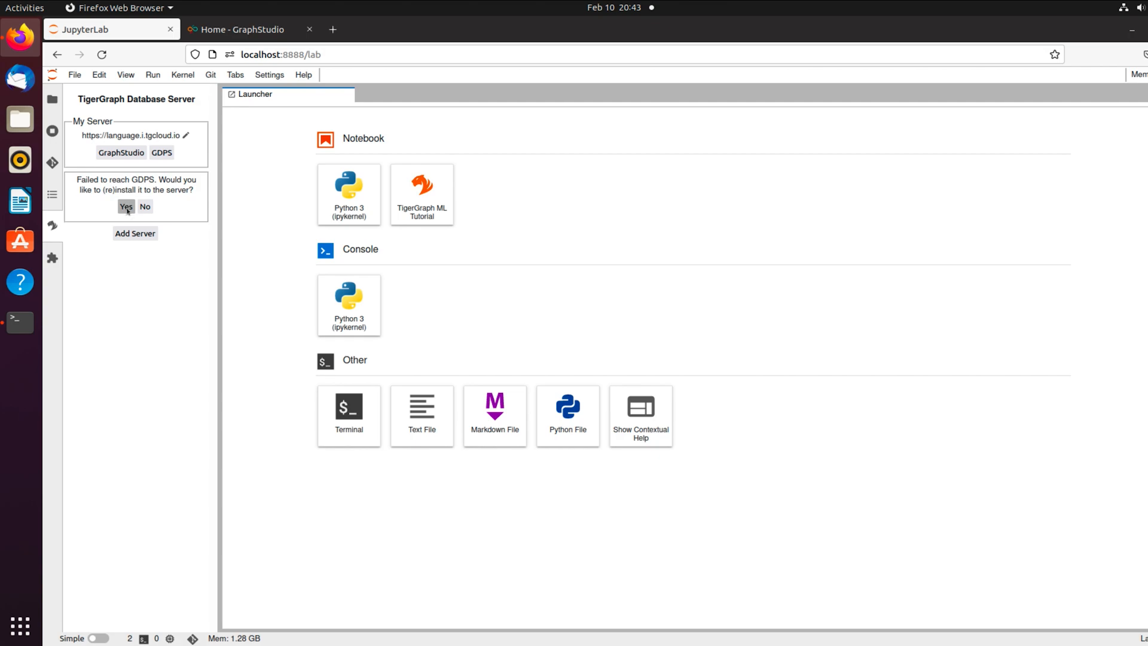
Run the GDPS installer: agree, acknowledge, not containerized, default output folder, confirm Yes!
click(126, 206)
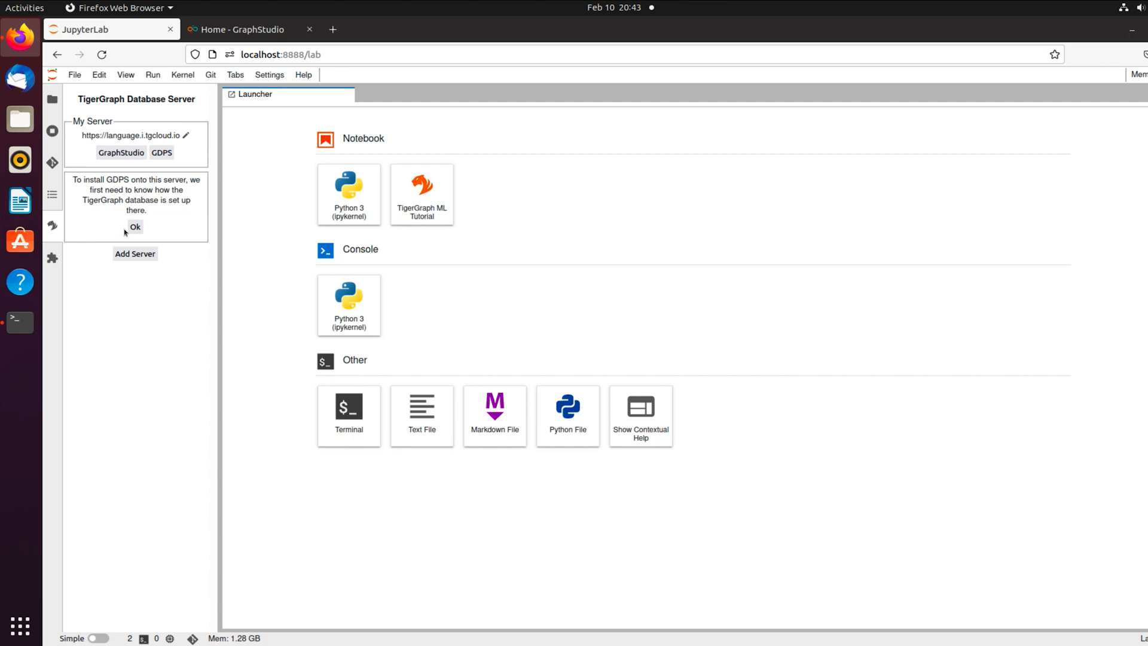
click(136, 226)
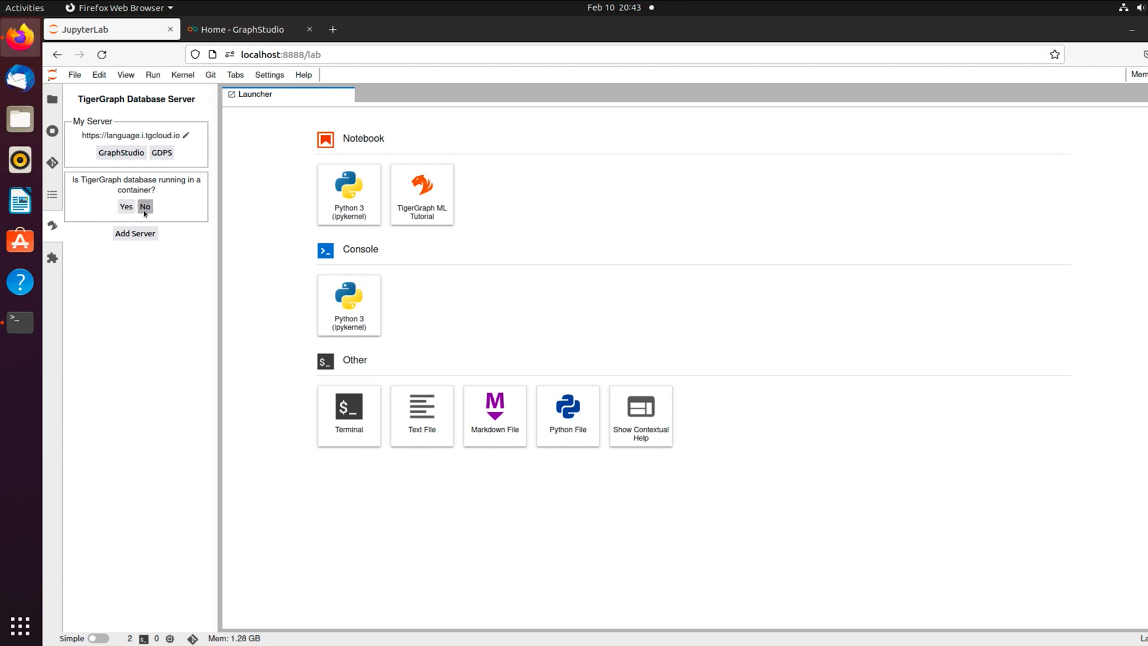
click(145, 206)
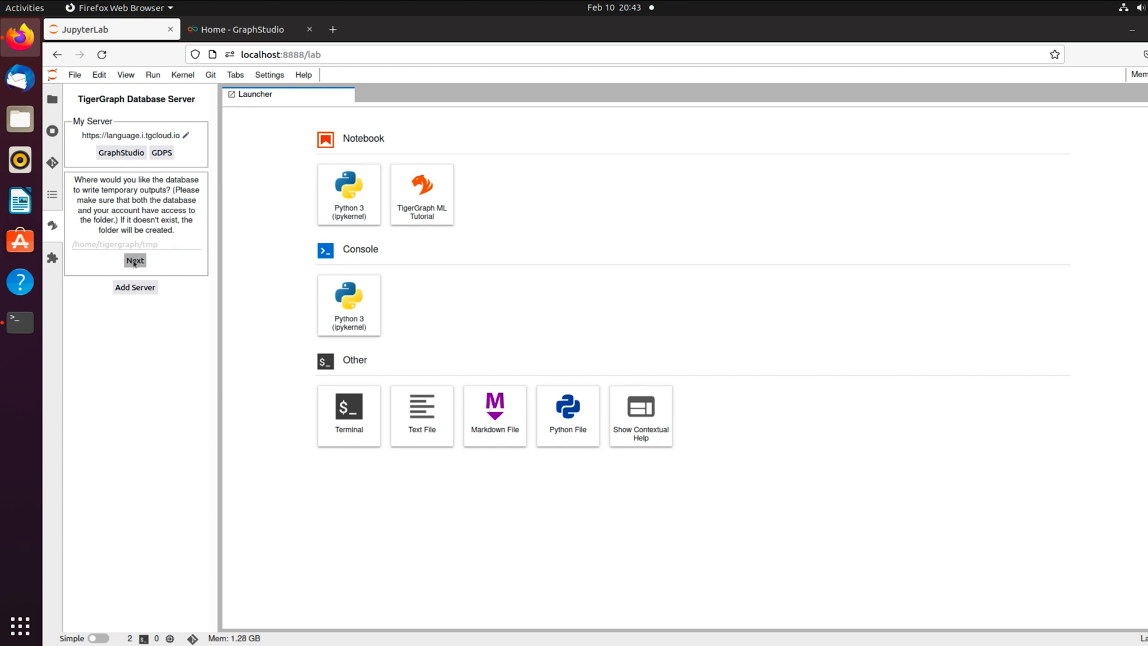
click(134, 261)
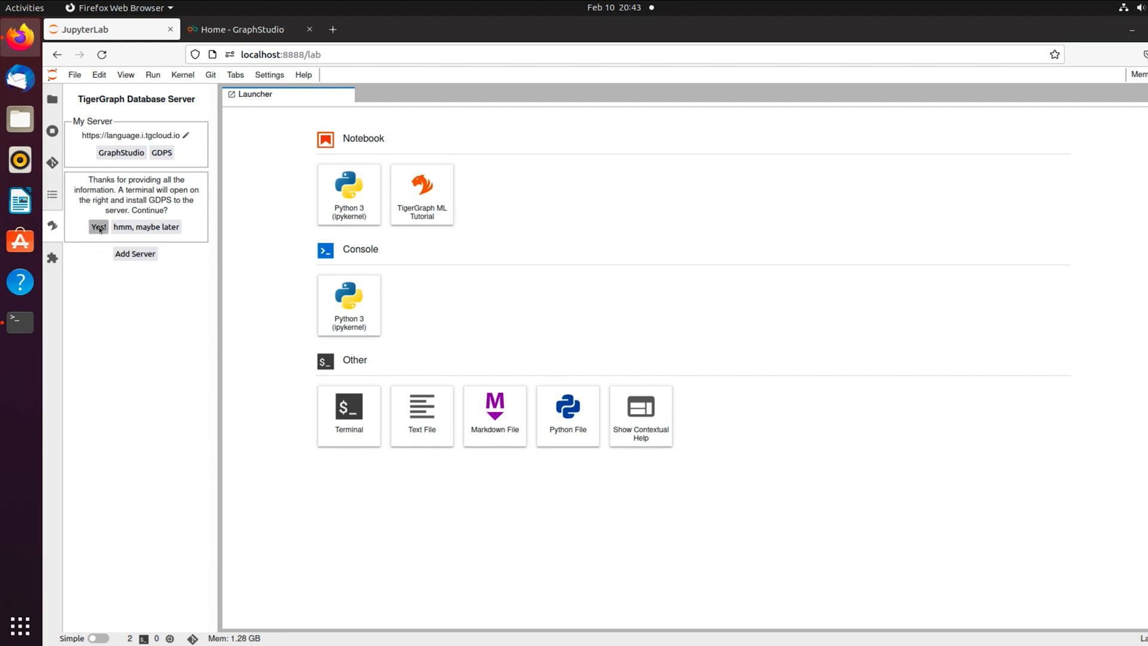
click(97, 226)
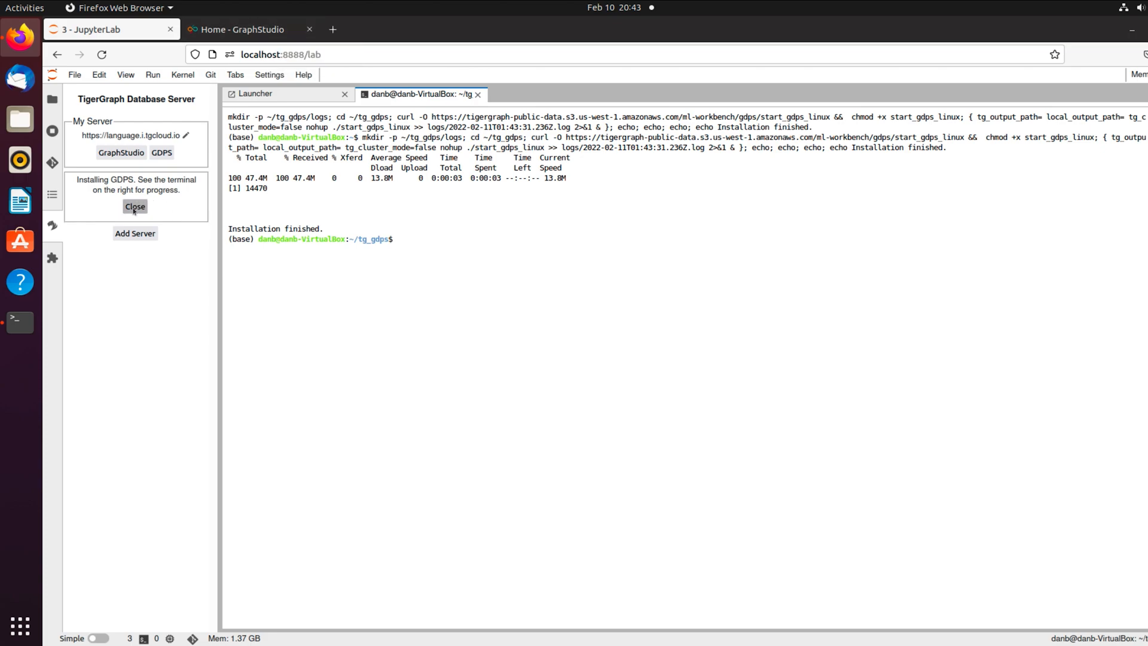
click(135, 206)
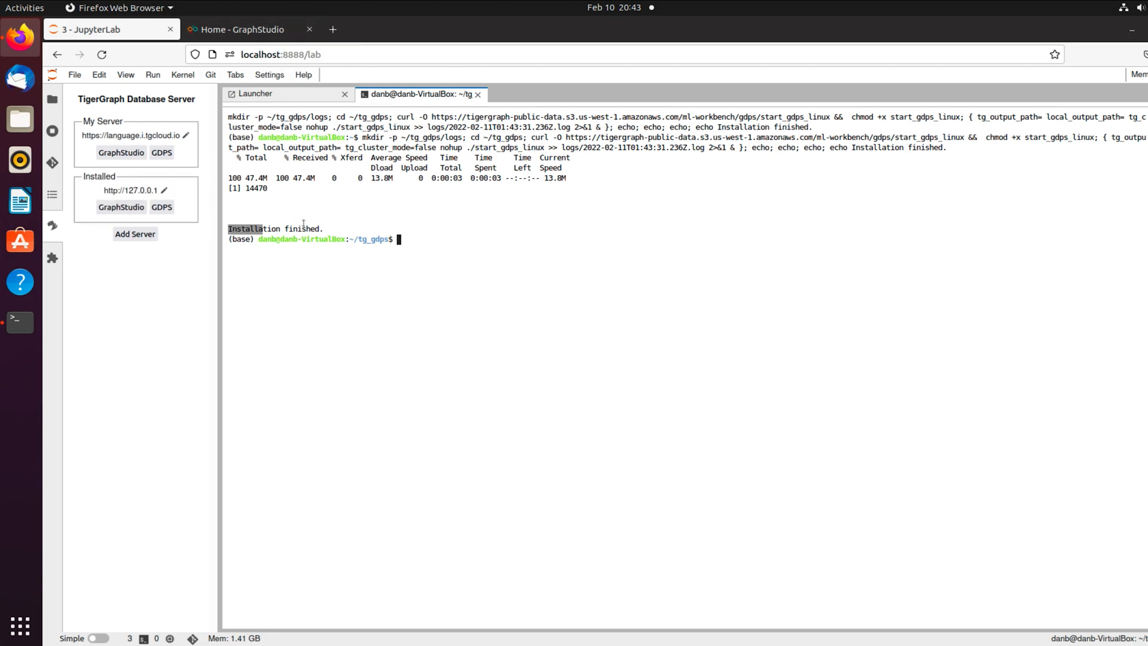
click(161, 206)
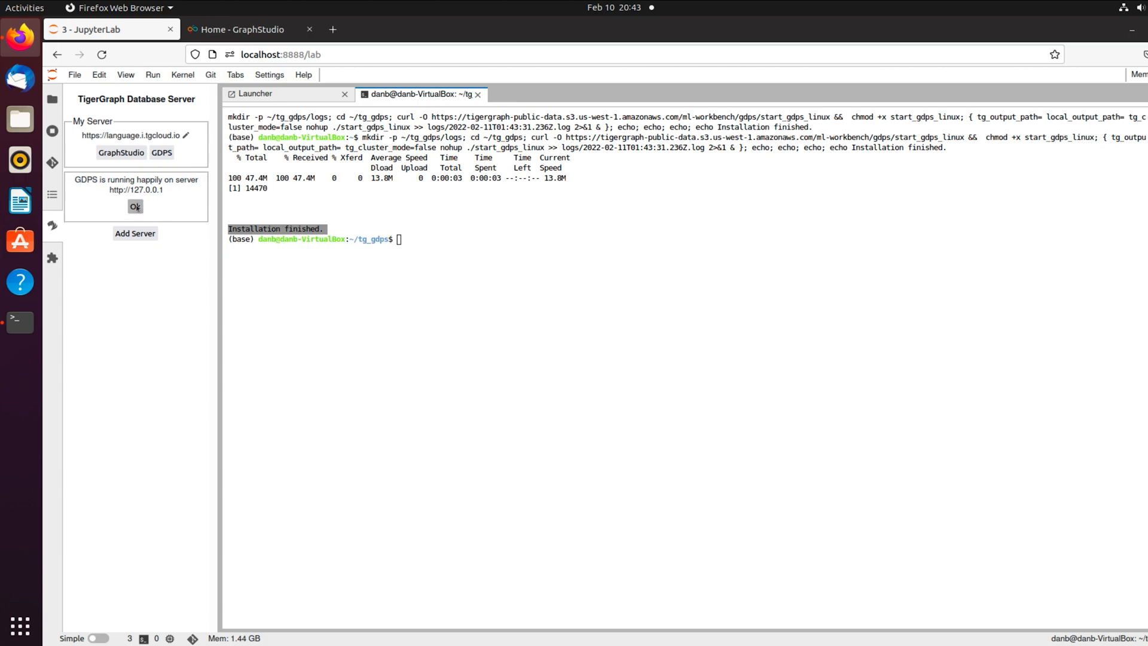
click(134, 206)
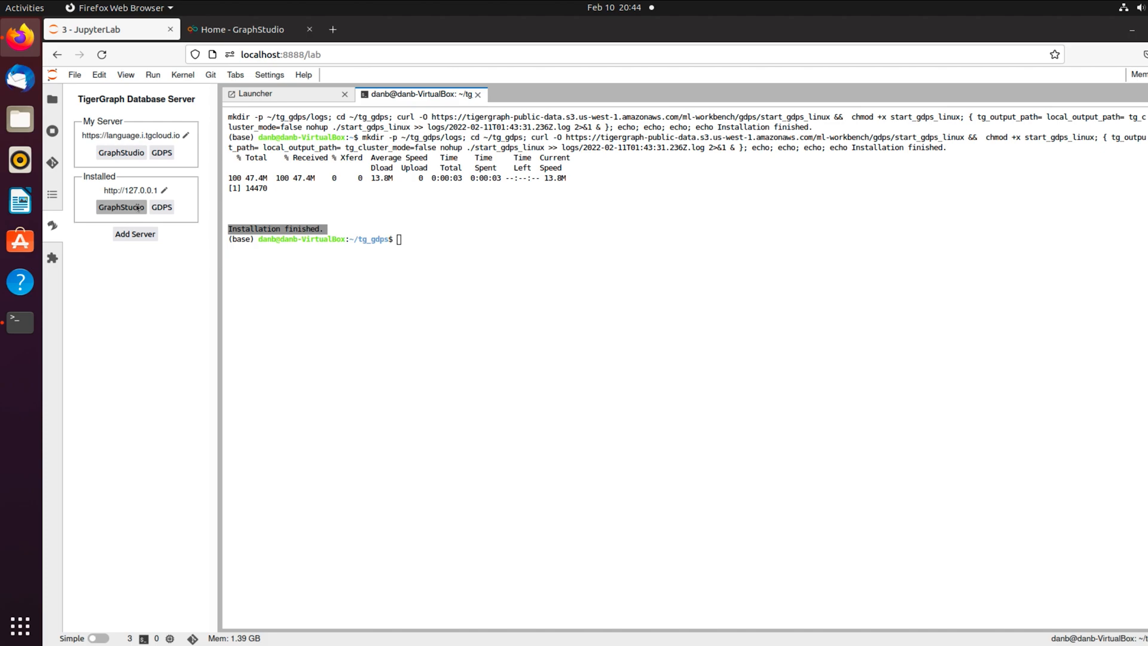
click(254, 94)
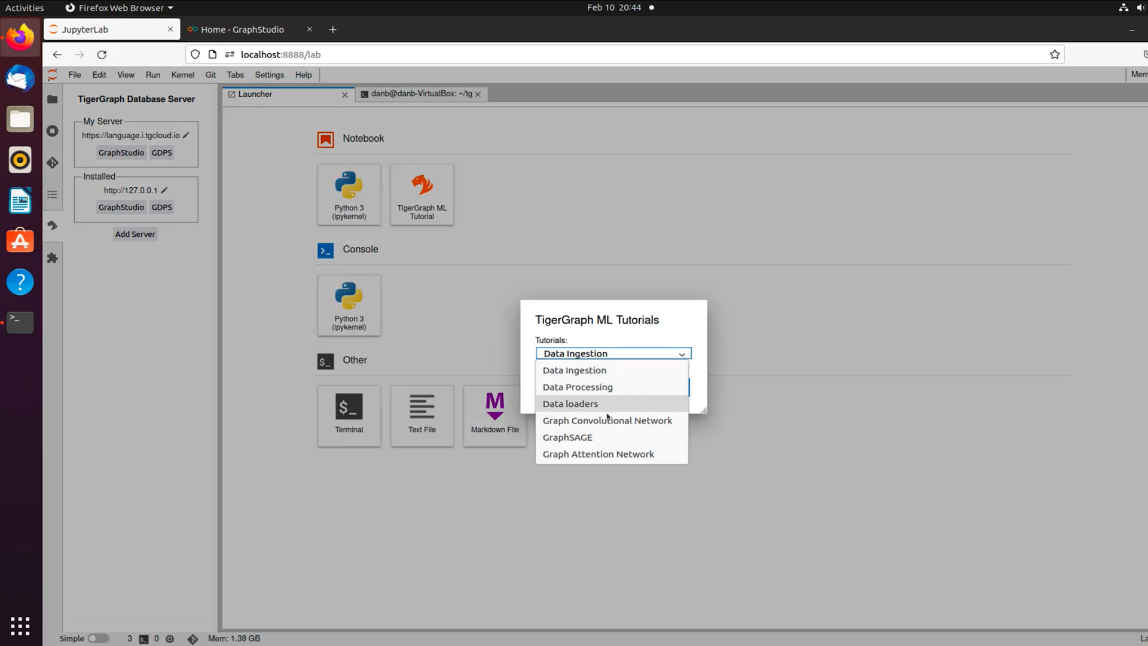
mouse_move(568, 437)
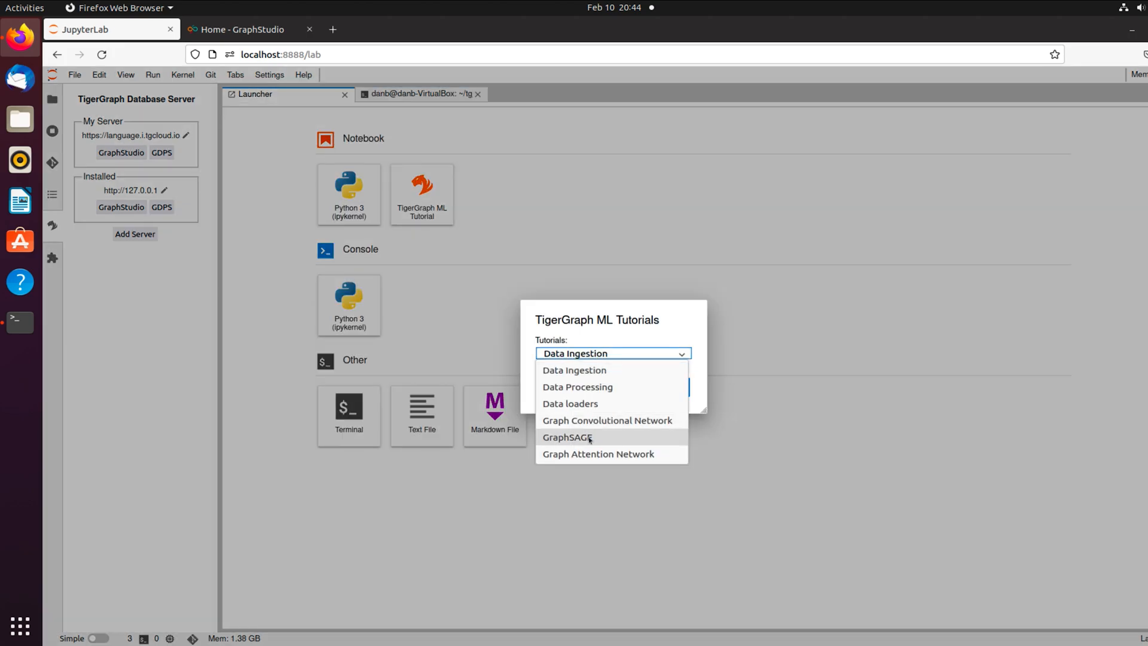